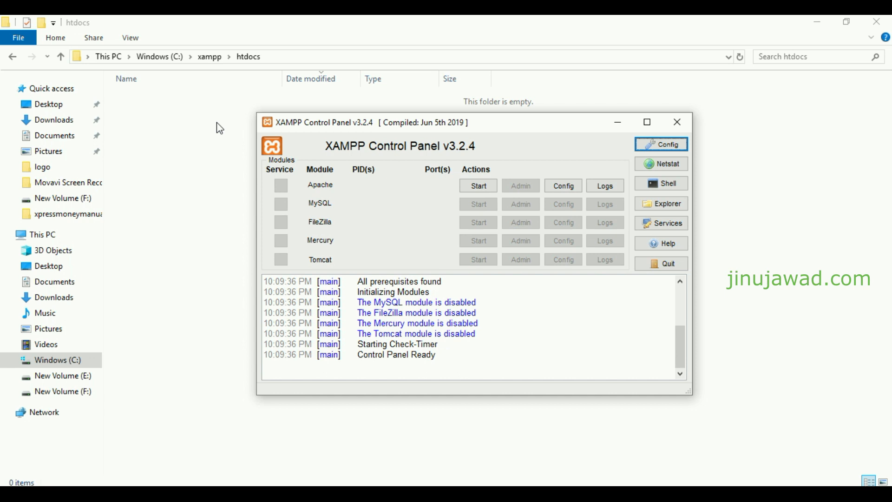
pyautogui.moveTo(375, 145)
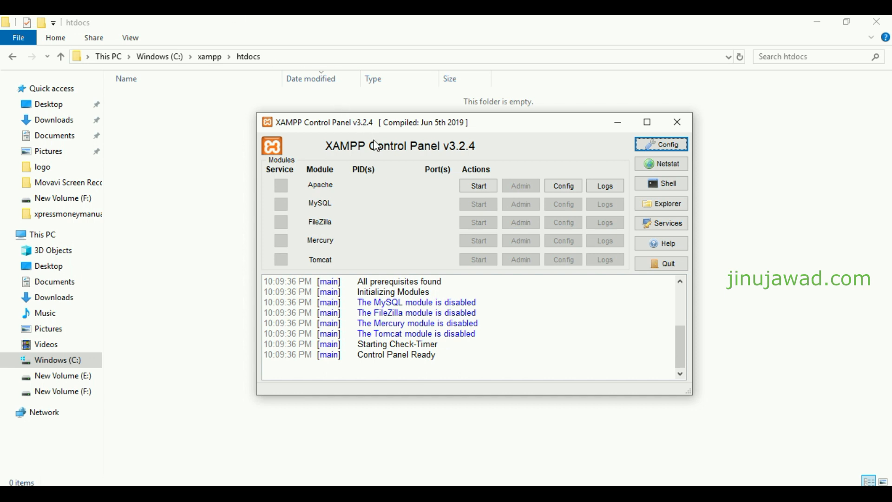
pyautogui.moveTo(208, 217)
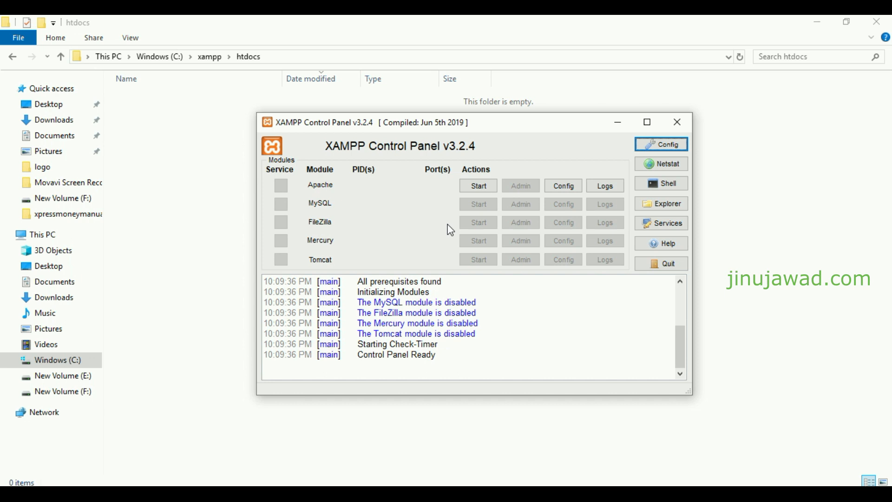
pyautogui.moveTo(661, 164)
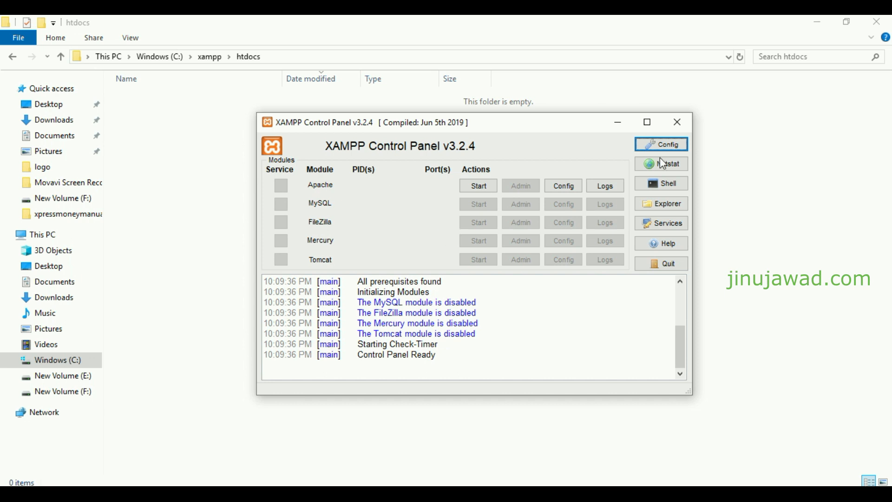
# Step: Dismiss the XAMPP Control Panel, with all modules stopped, to reveal the empty htdocs folder
pyautogui.click(478, 186)
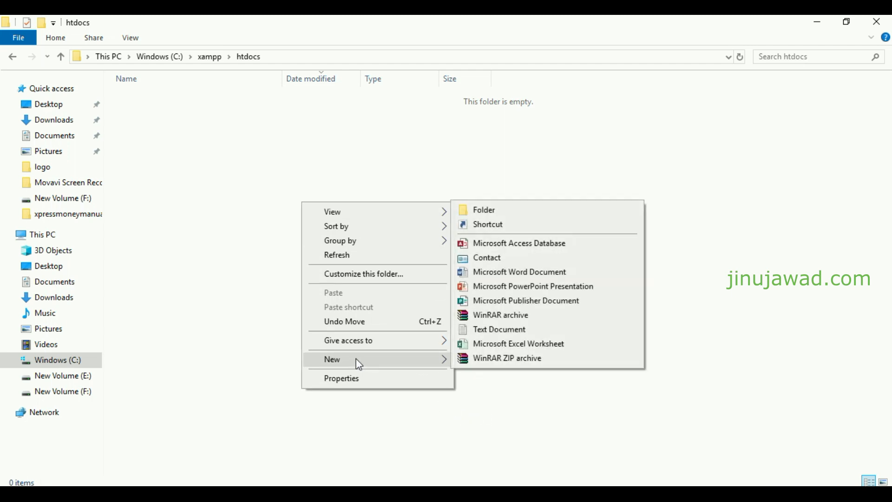
# Step: Create a new text document in htdocs named index.php and bring up its actions
pyautogui.click(498, 329)
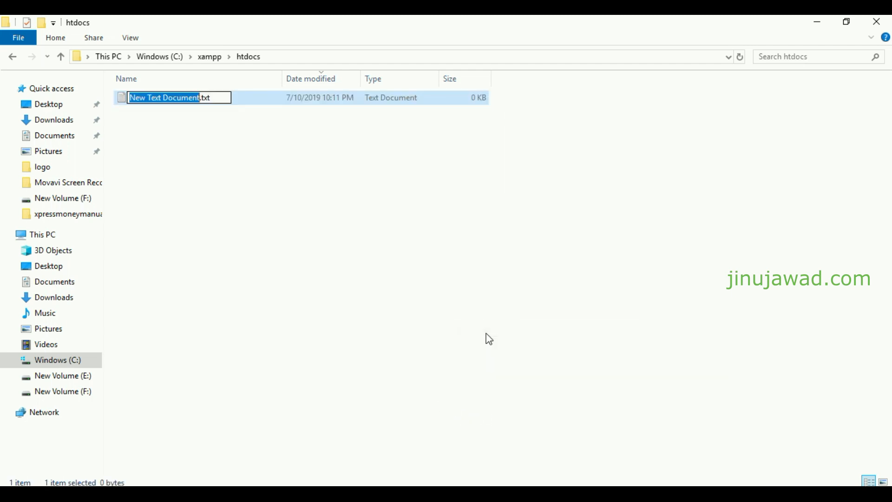
pyautogui.write('index.')
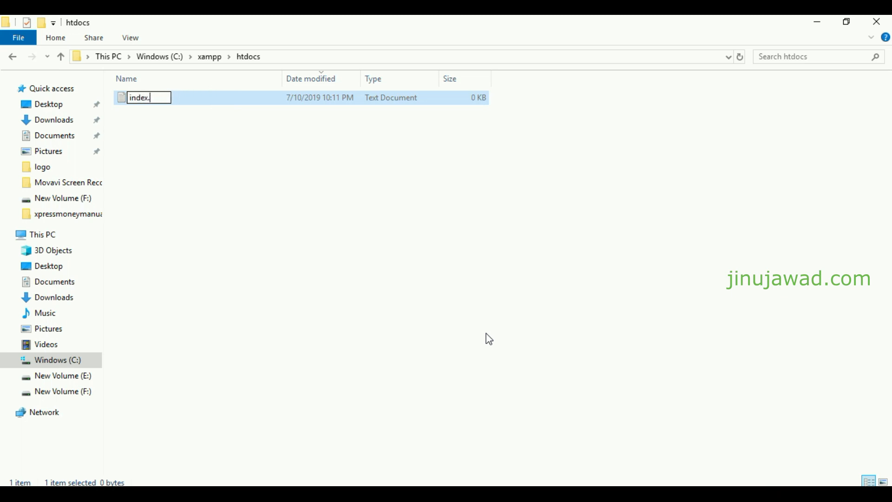
pyautogui.write('php')
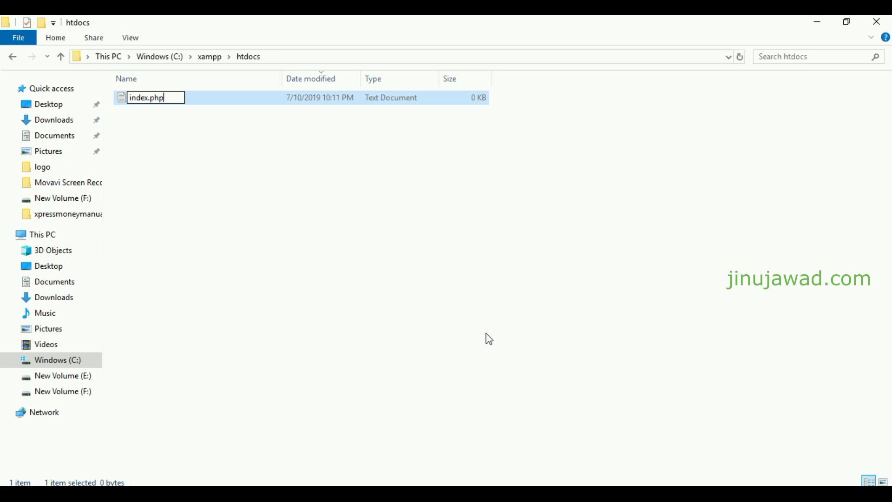
pyautogui.click(276, 287)
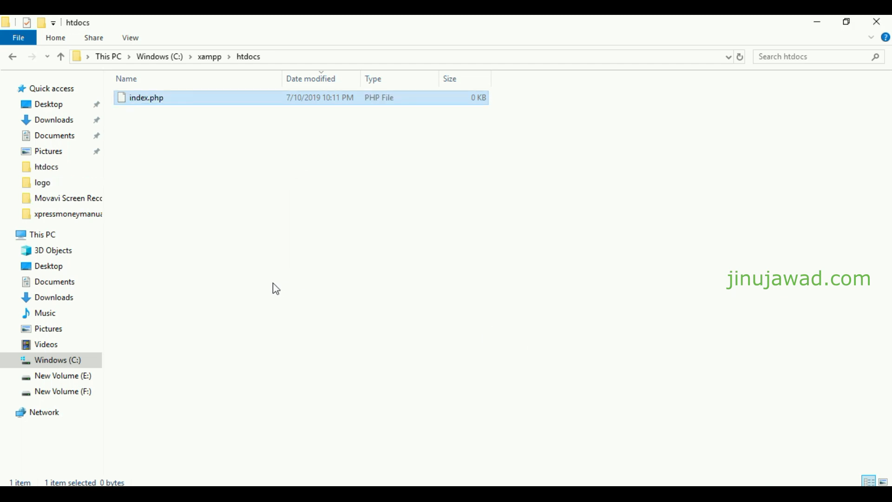
pyautogui.rightClick(147, 97)
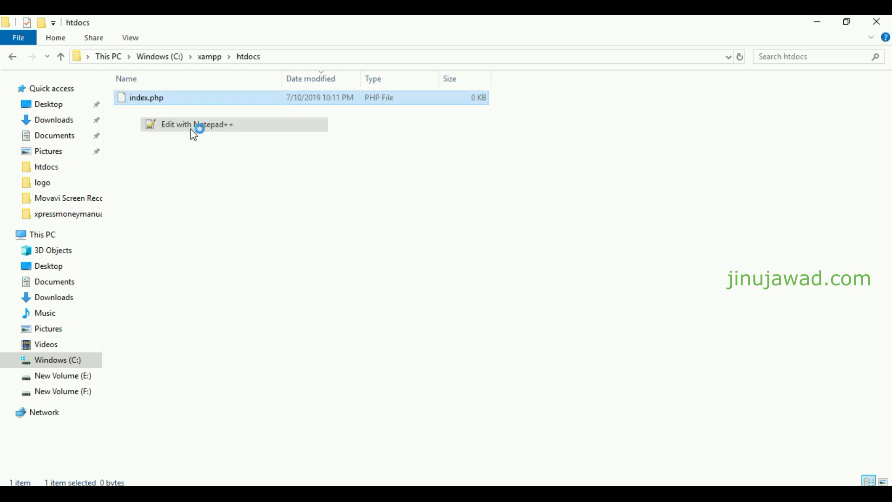
# Step: Write the test line 'jinu jawad' in index.php and reload localhost to display it
pyautogui.click(197, 124)
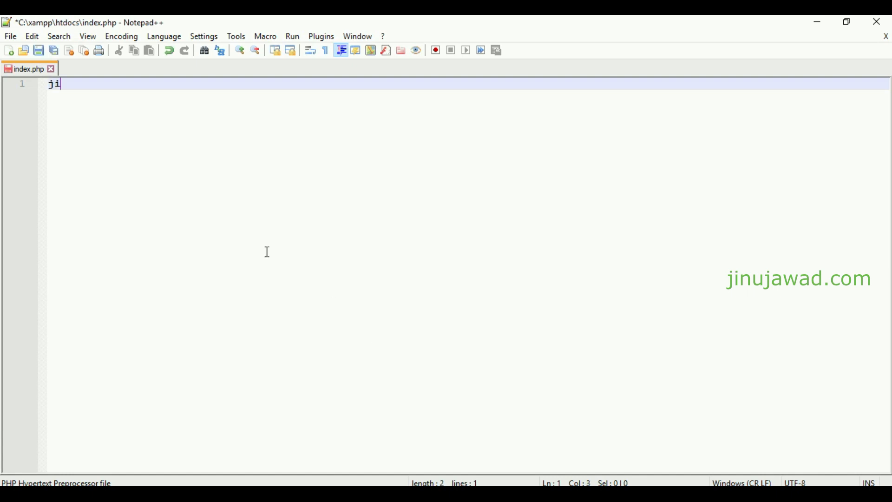
pyautogui.write('nu jawad')
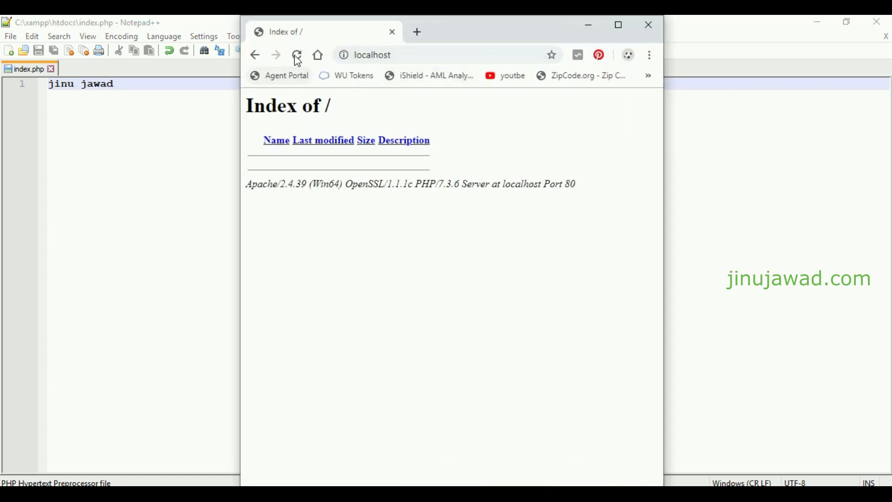
pyautogui.click(296, 55)
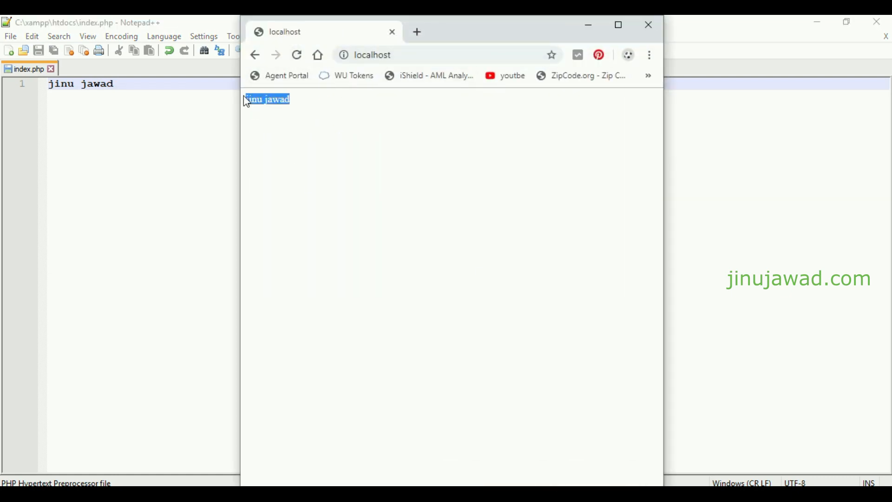
pyautogui.moveTo(315, 117)
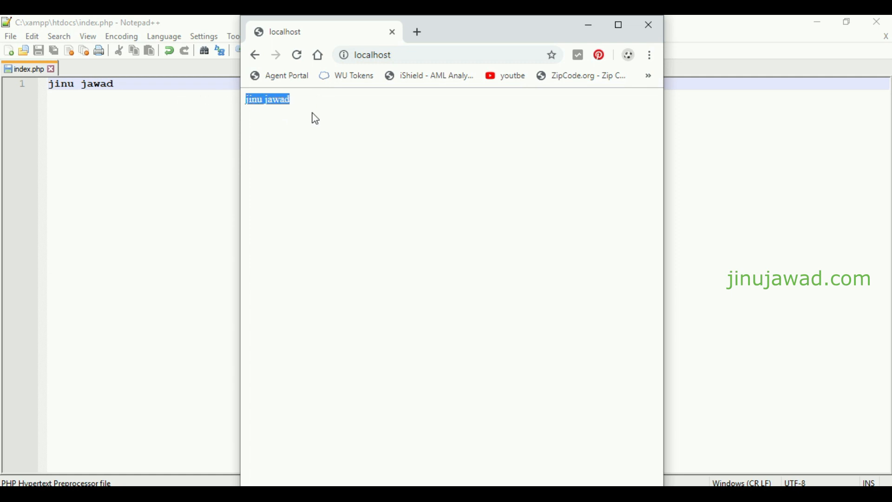
pyautogui.click(269, 234)
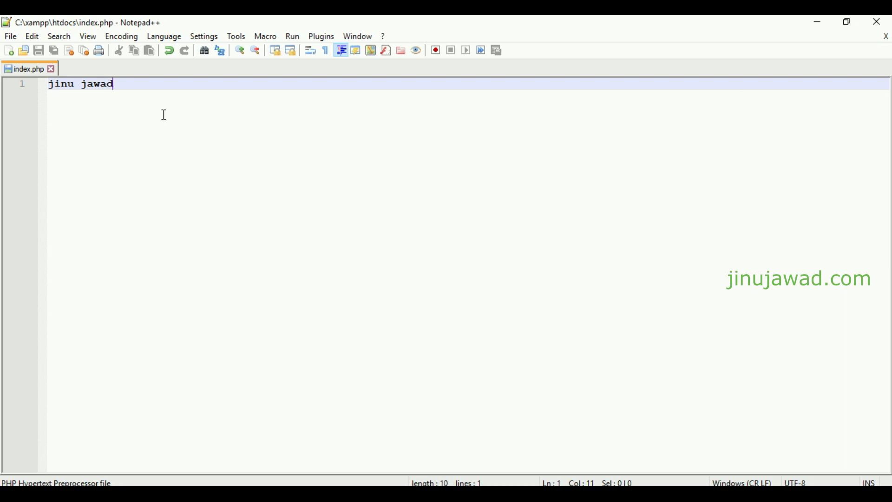
pyautogui.moveTo(303, 159)
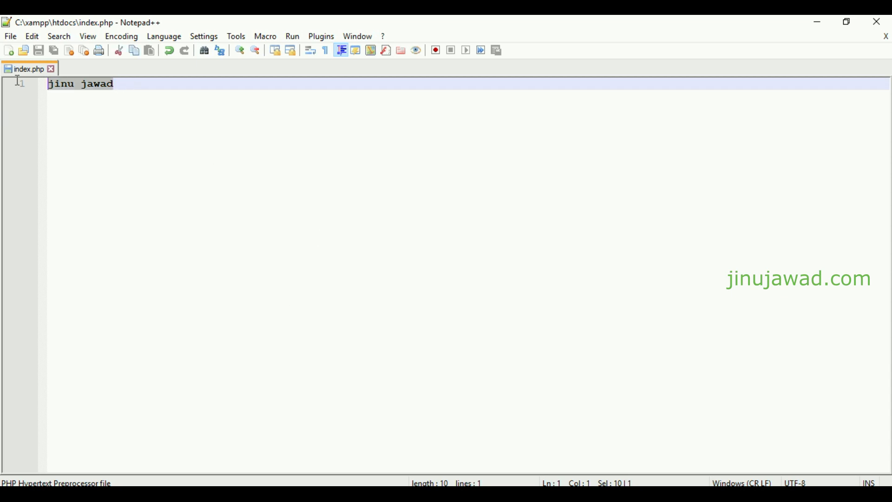
# Step: Clear index.php and scroll through the Quackit 3 Column Layout template source
pyautogui.press('Delete')
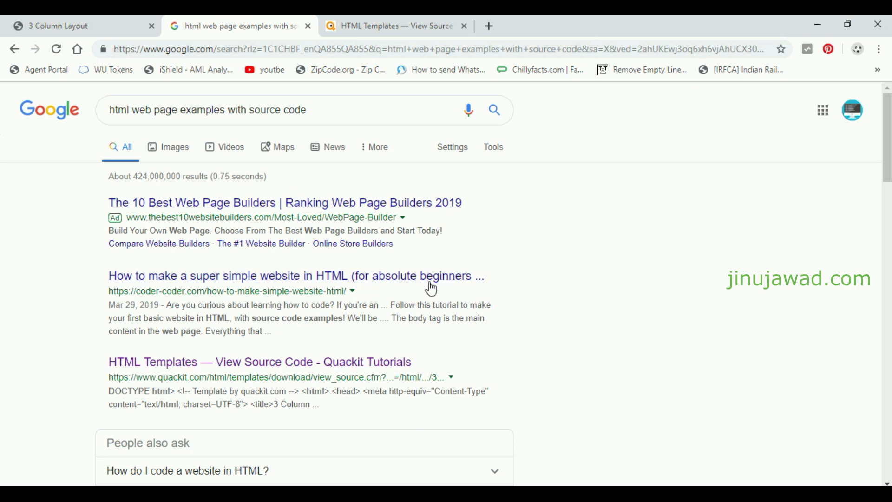
pyautogui.click(228, 110)
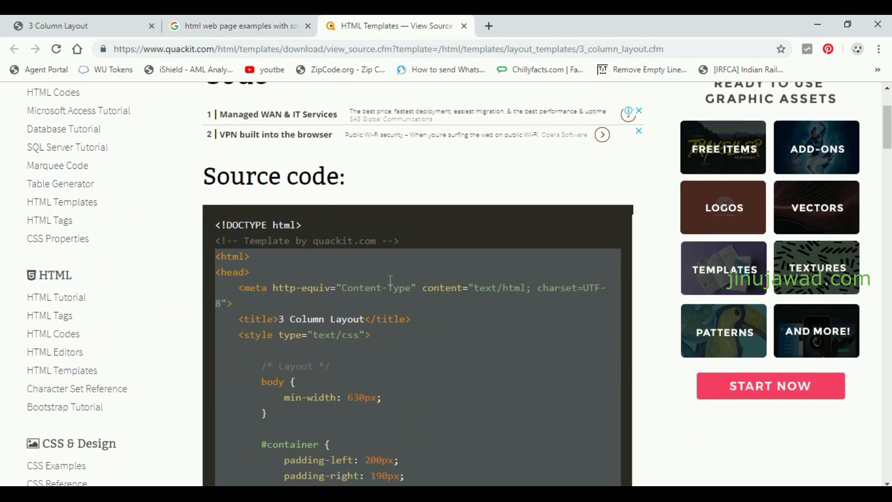
pyautogui.scroll(-3)
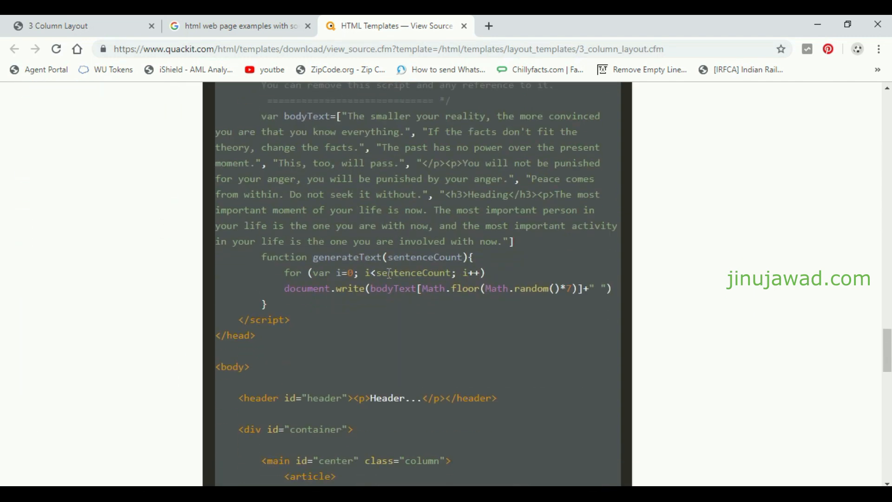
pyautogui.scroll(-3)
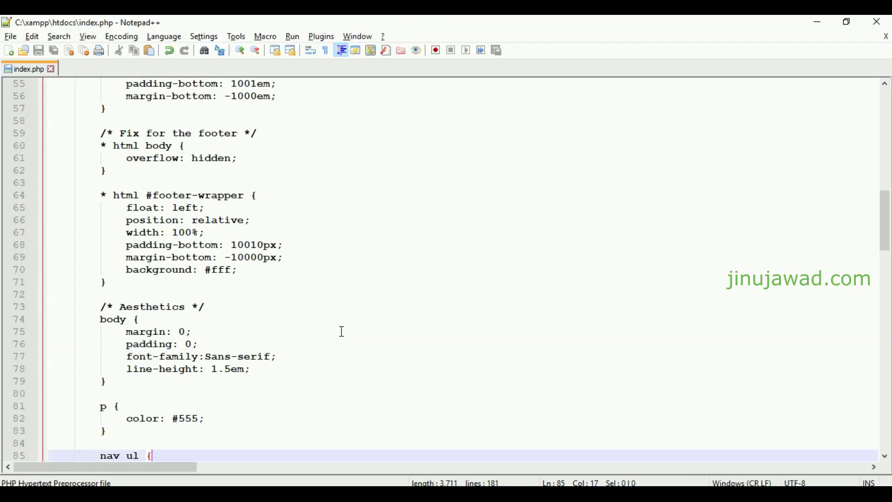
# Step: Check the rendered three-column template on localhost and select its Left heading text
pyautogui.scroll(-3)
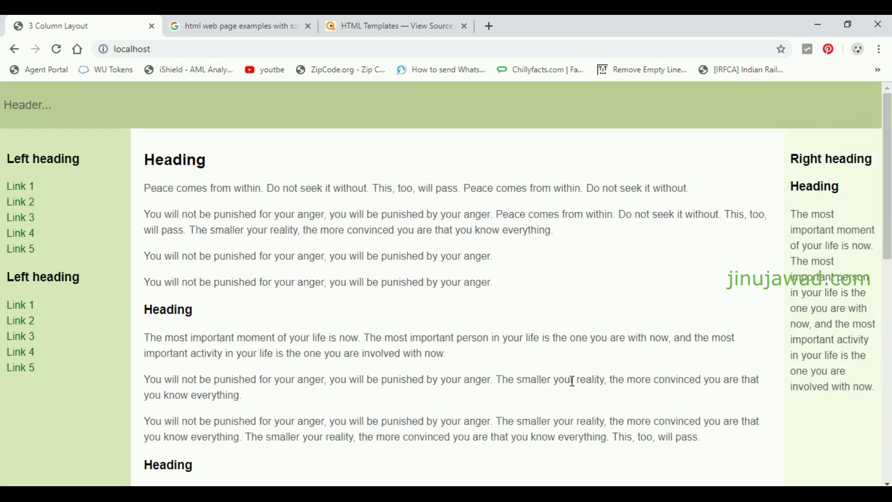
pyautogui.moveTo(586, 369)
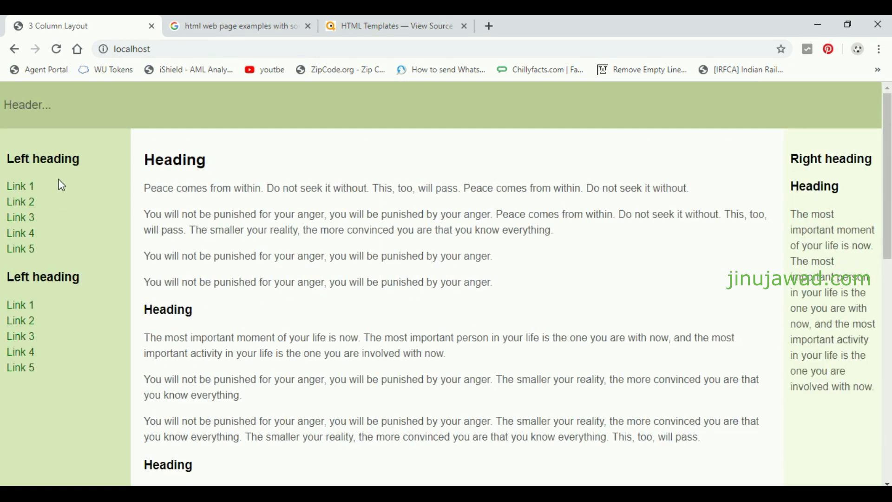
pyautogui.doubleClick(43, 159)
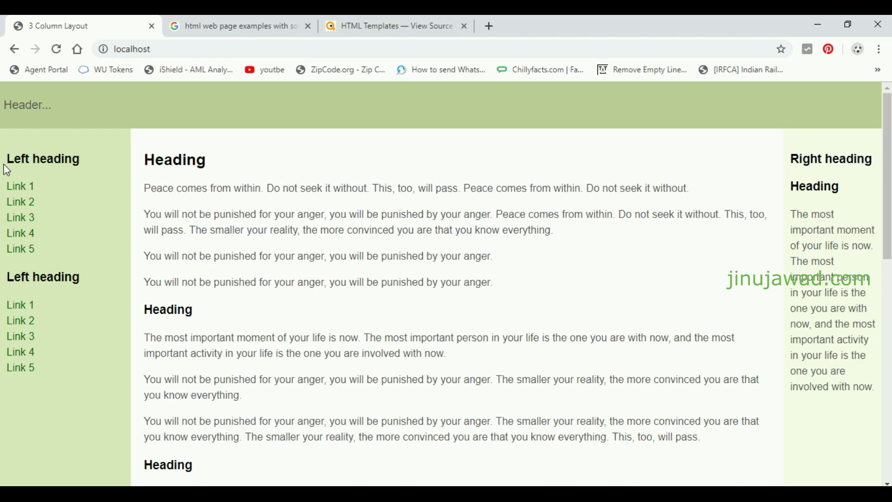
pyautogui.doubleClick(42, 158)
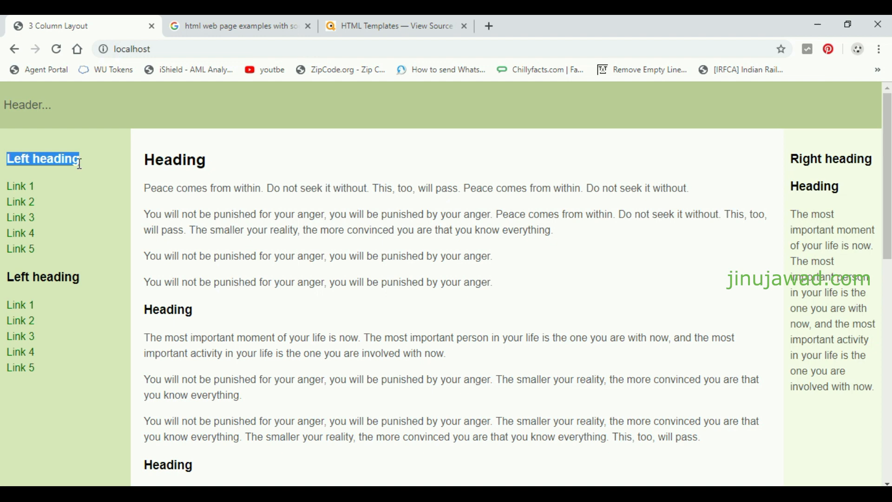
pyautogui.click(43, 158)
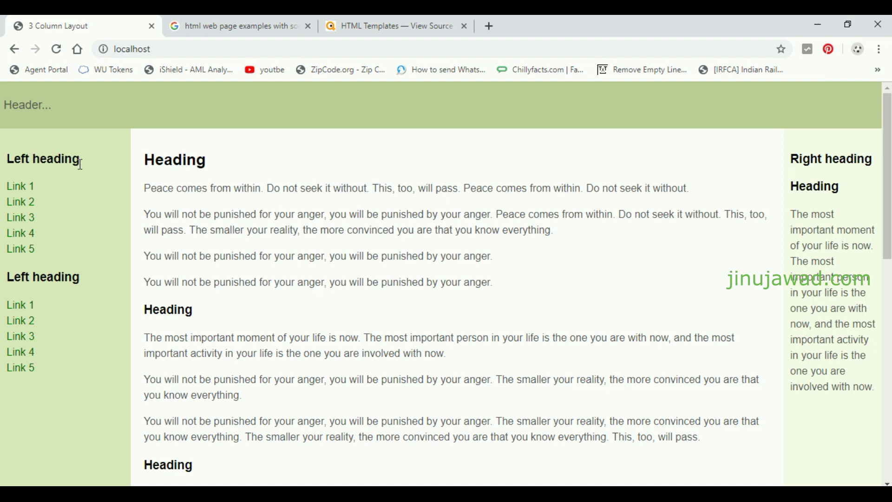
pyautogui.doubleClick(42, 159)
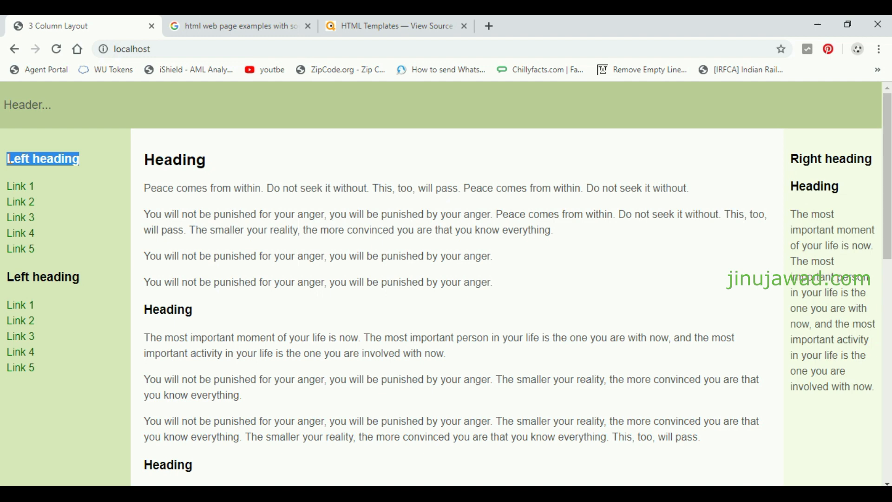
pyautogui.moveTo(51, 122)
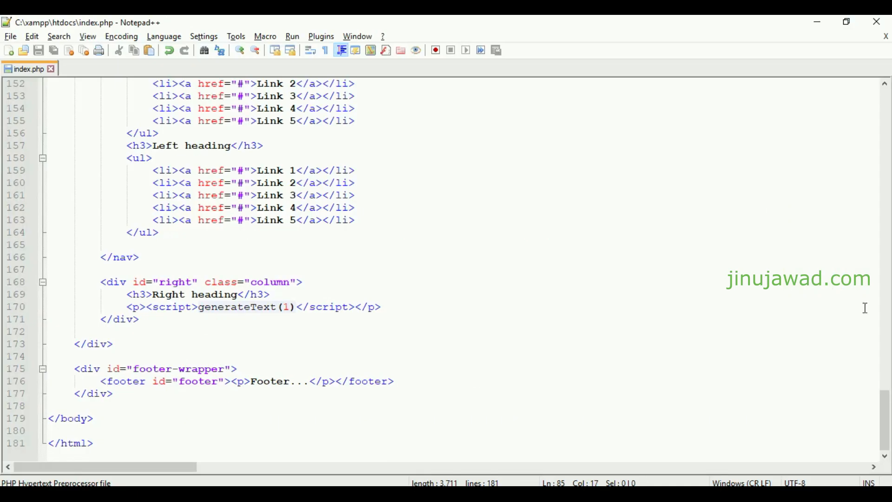
# Step: Use Replace (Ctrl+H) to enter 'jinu jawad' and select that heading text
pyautogui.press('ctrl+h')
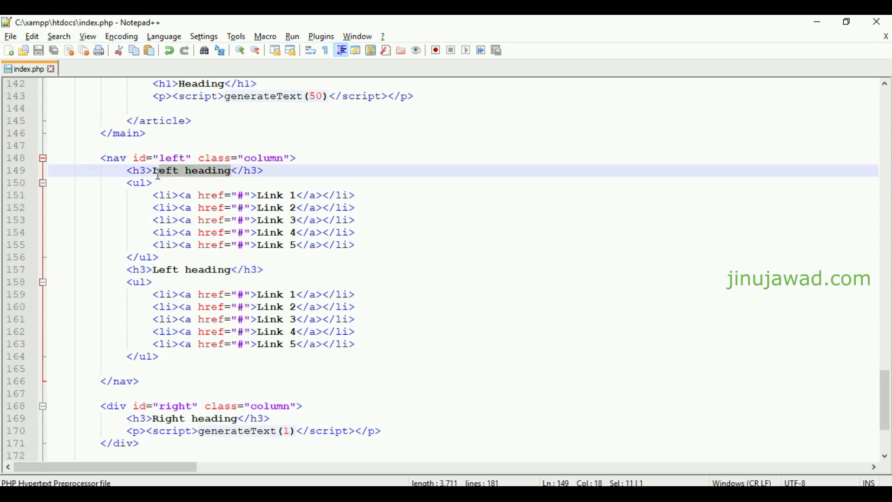
pyautogui.write('jin uja')
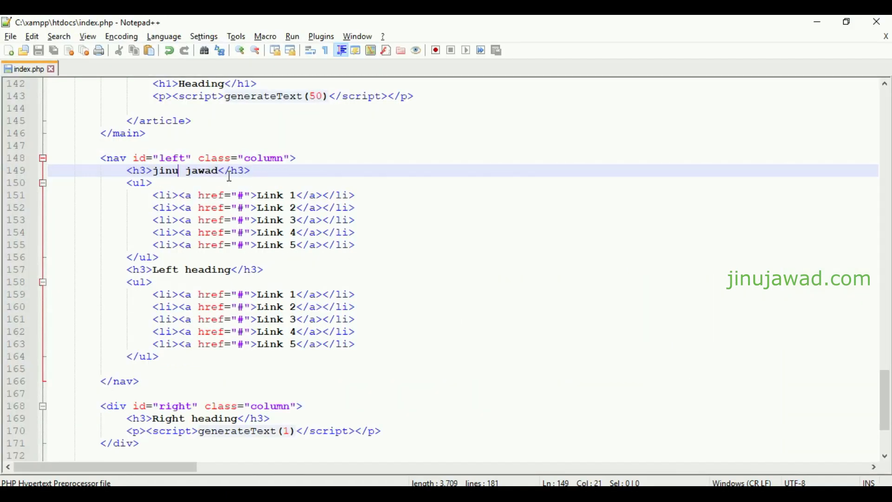
pyautogui.doubleClick(167, 170)
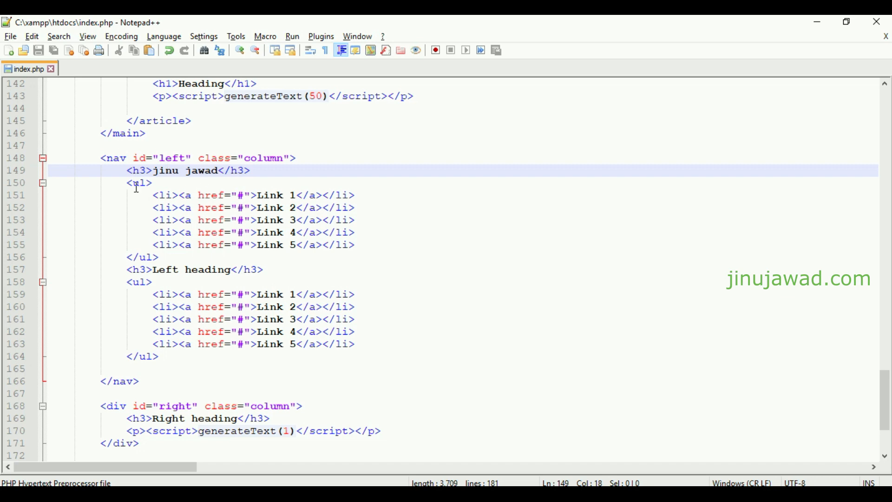
pyautogui.doubleClick(183, 170)
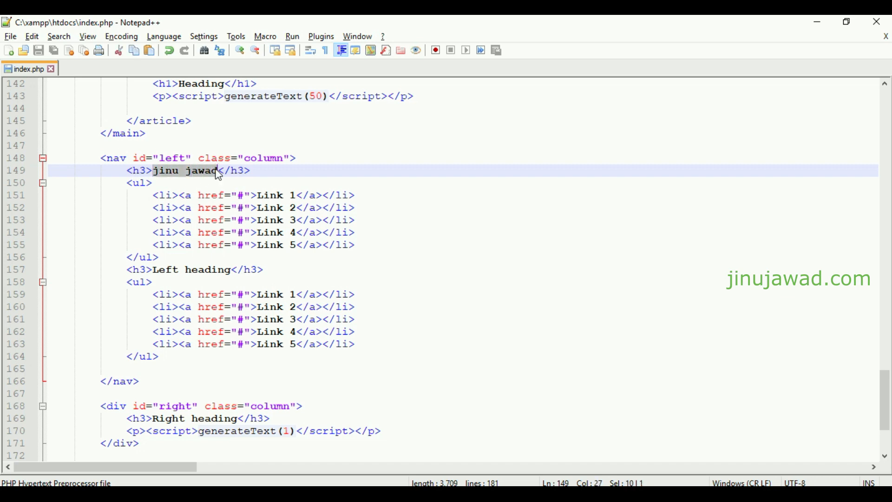
# Step: Type <?php echo date('H:i:s'); ?> as the first left heading's content
pyautogui.write('<h3><</h3>')
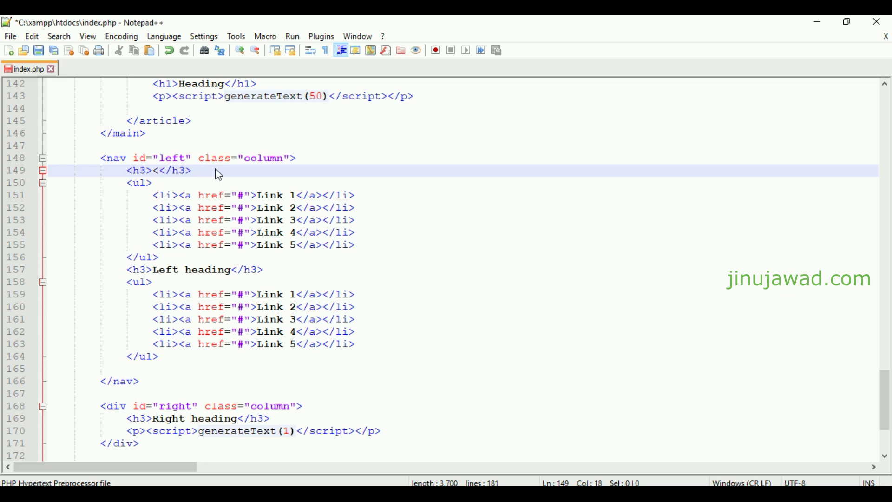
pyautogui.write('?php')
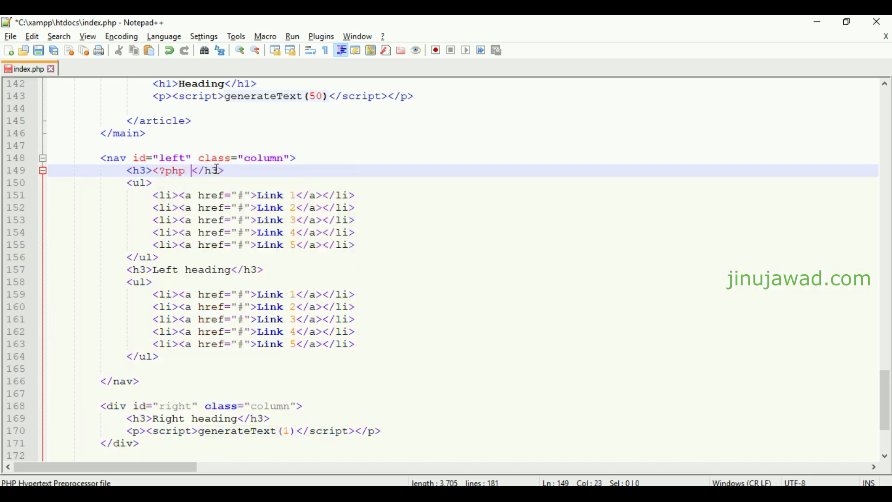
pyautogui.write('?>')
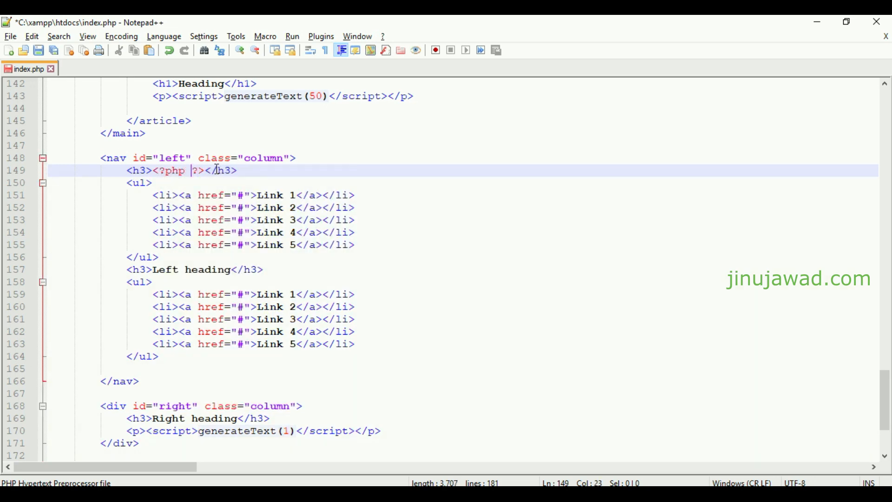
pyautogui.write('echo')
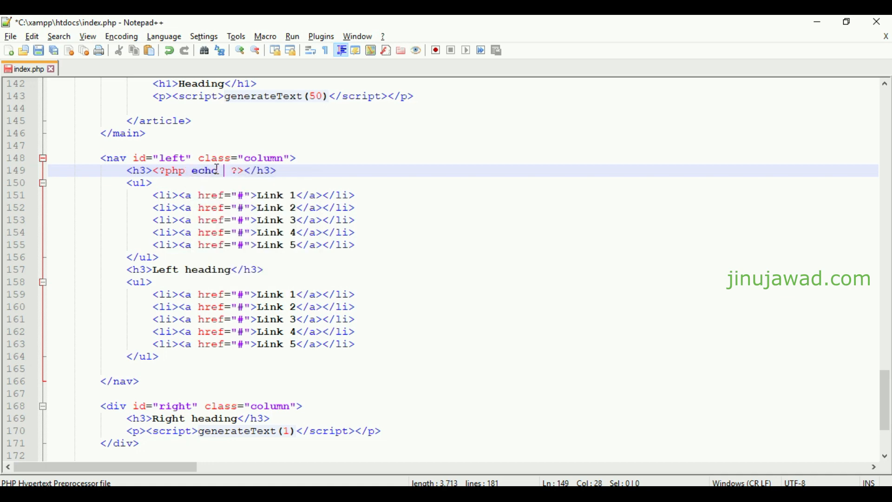
pyautogui.write('date()')
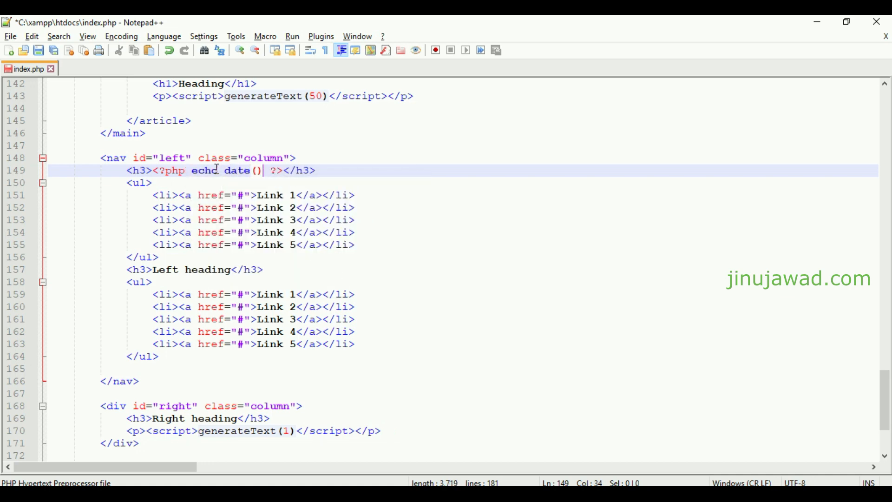
pyautogui.write(';')
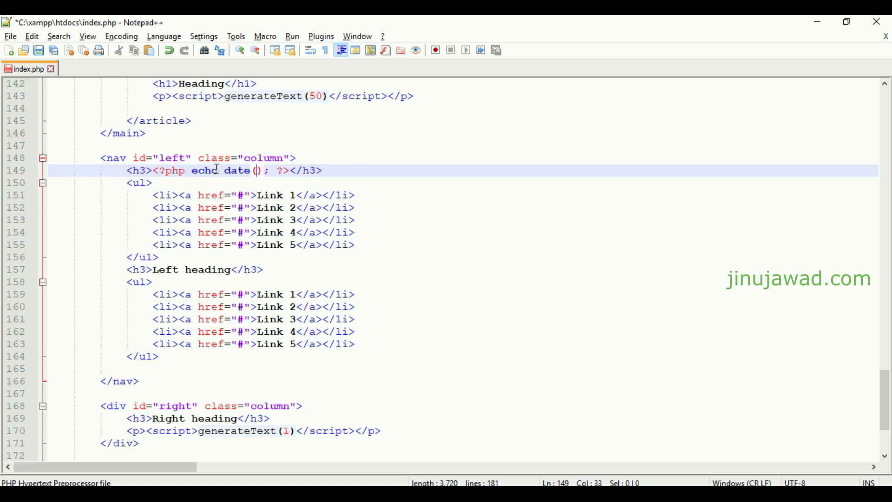
pyautogui.write("''")
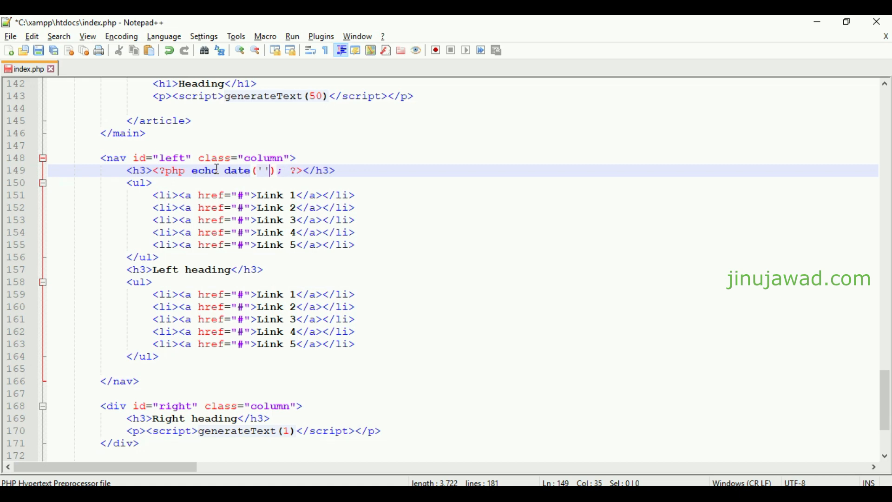
pyautogui.write('H')
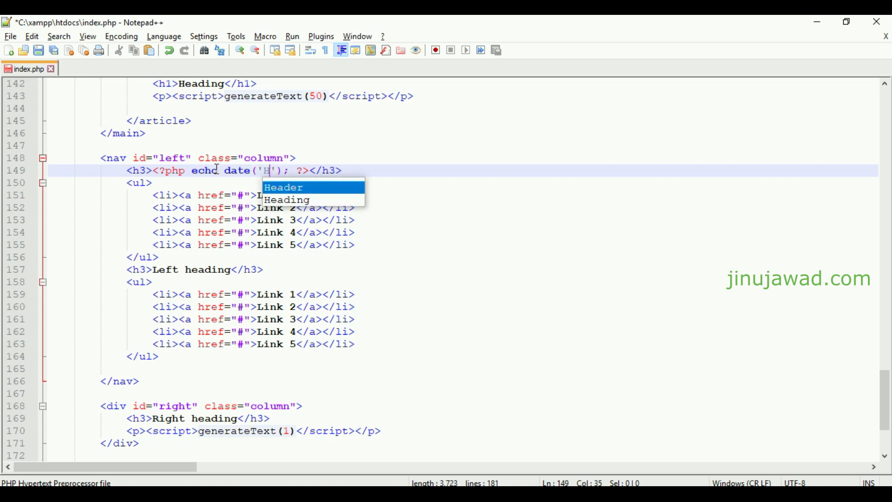
pyautogui.write(':')
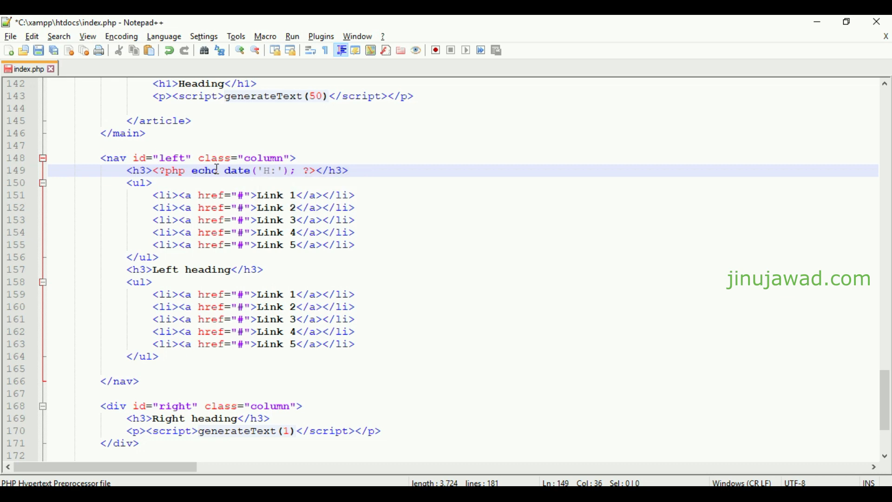
pyautogui.write('i:')
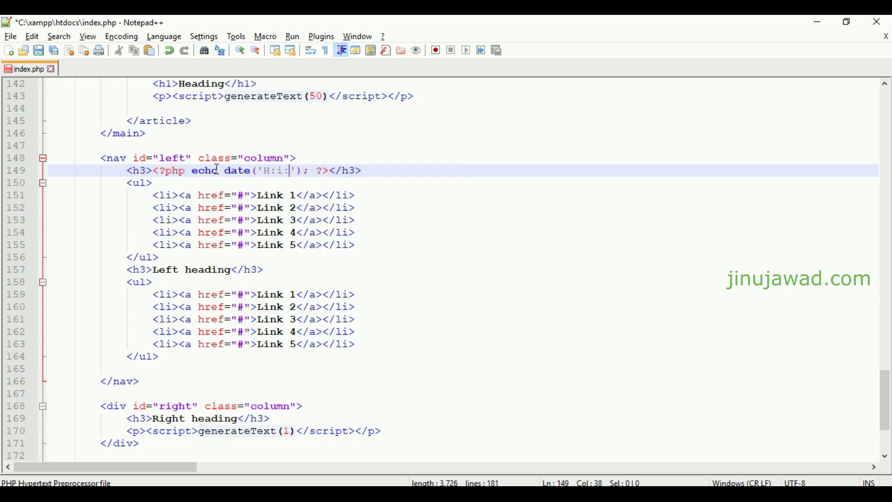
pyautogui.write('s')
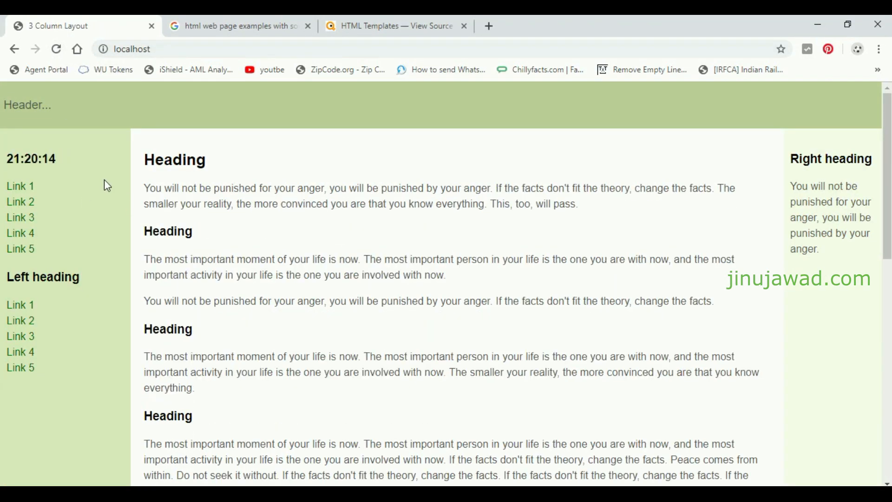
# Step: Select the shown time on localhost and reload twice so it updates to 21:20:29
pyautogui.doubleClick(30, 158)
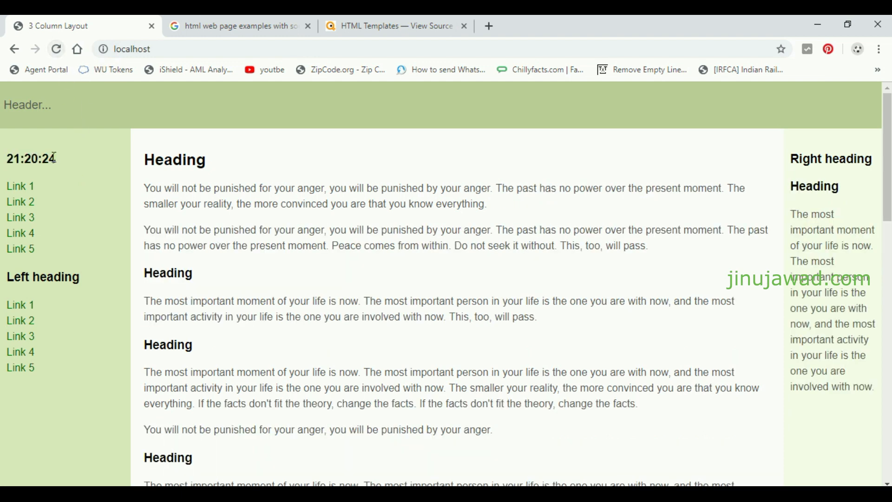
pyautogui.doubleClick(30, 159)
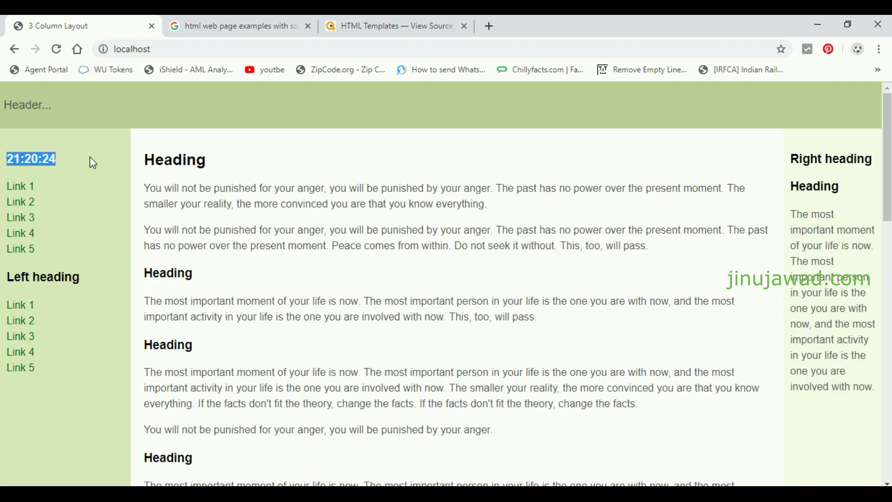
pyautogui.click(56, 49)
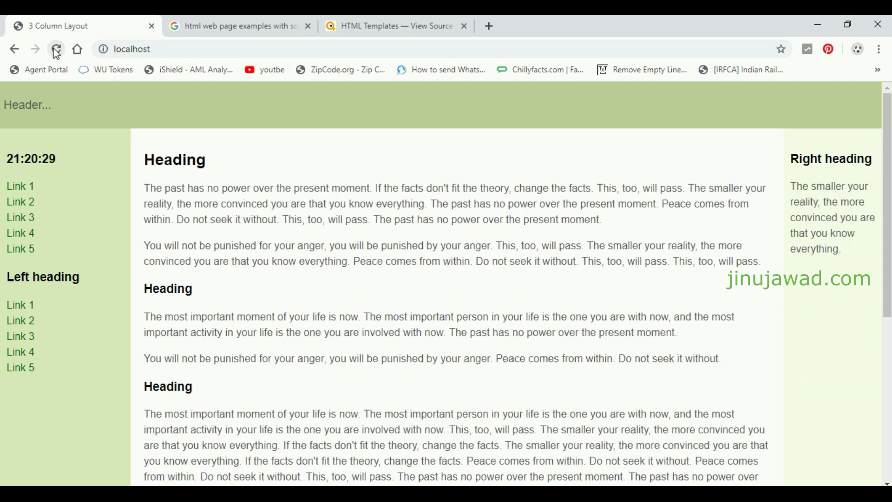
pyautogui.click(56, 49)
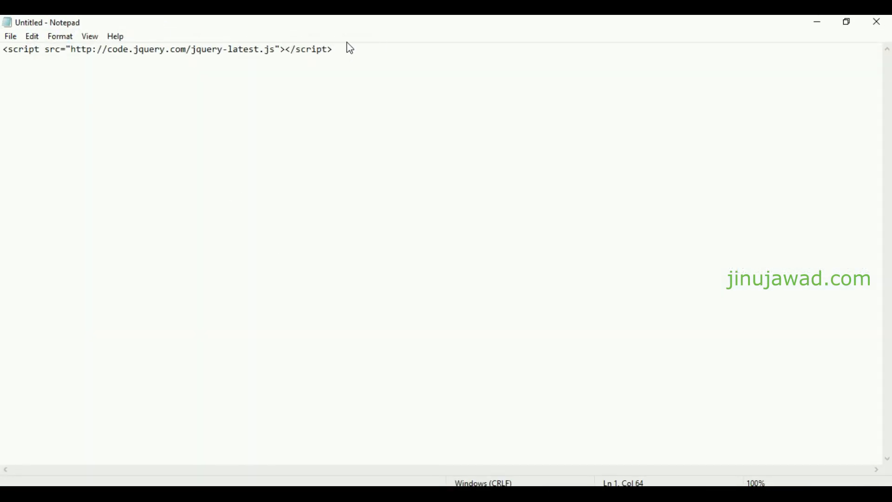
# Step: Add the jquery-latest.js script tag from code.jquery.com to index.php
pyautogui.rightClick(165, 48)
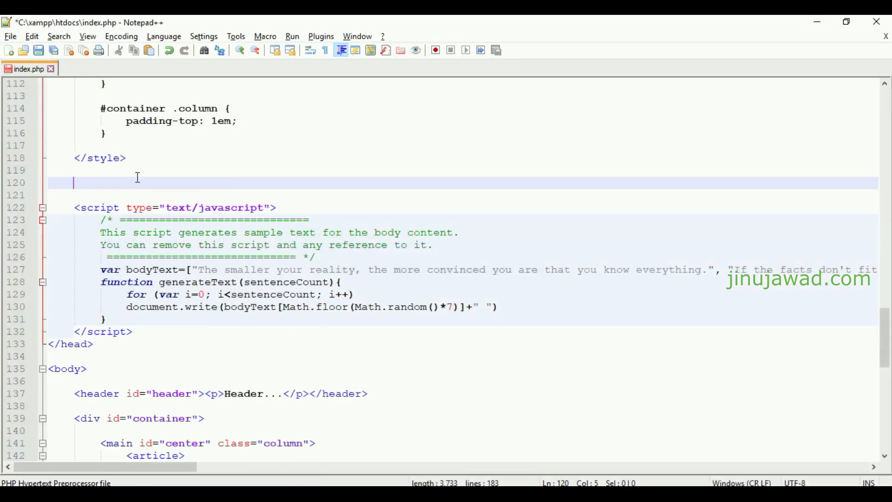
pyautogui.write('<script src="http://code.jquery.com/jquery-latest.js"></script>')
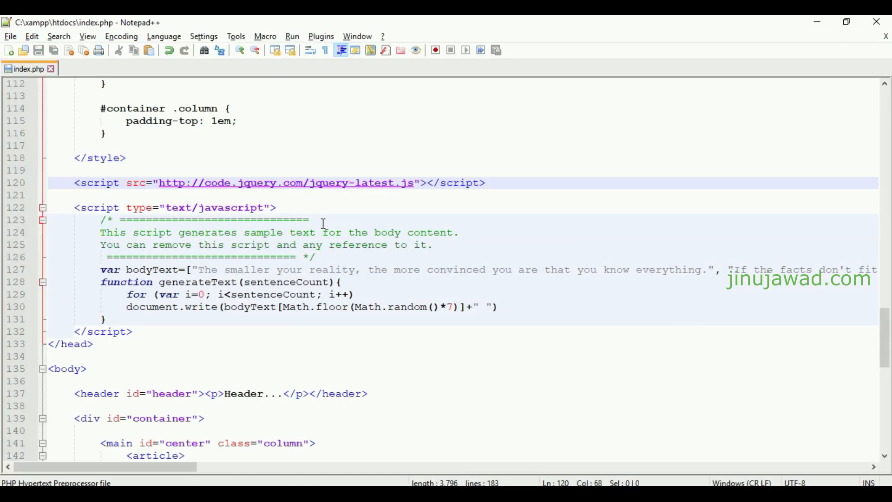
pyautogui.scroll(-3)
pyautogui.write('<script>')
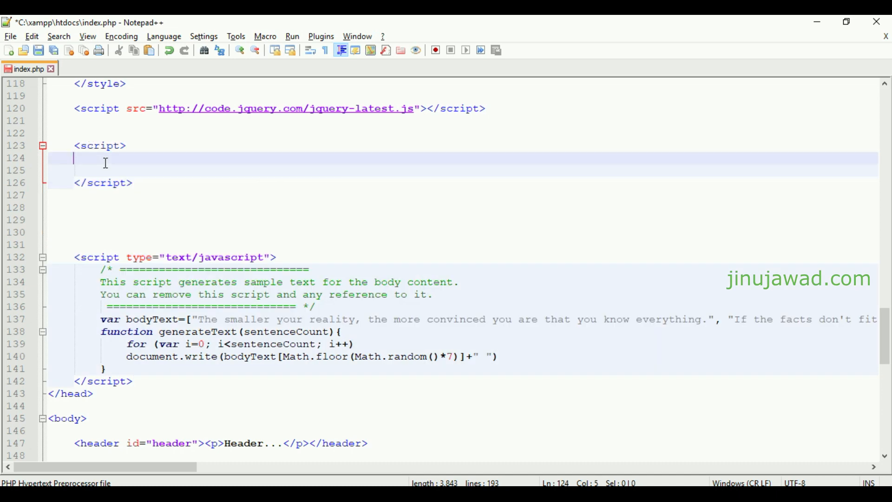
# Step: Write a document.ready function loading #div_refresh, repeated via setInterval every 3000 ms
pyautogui.write('$document.ready(function(){')
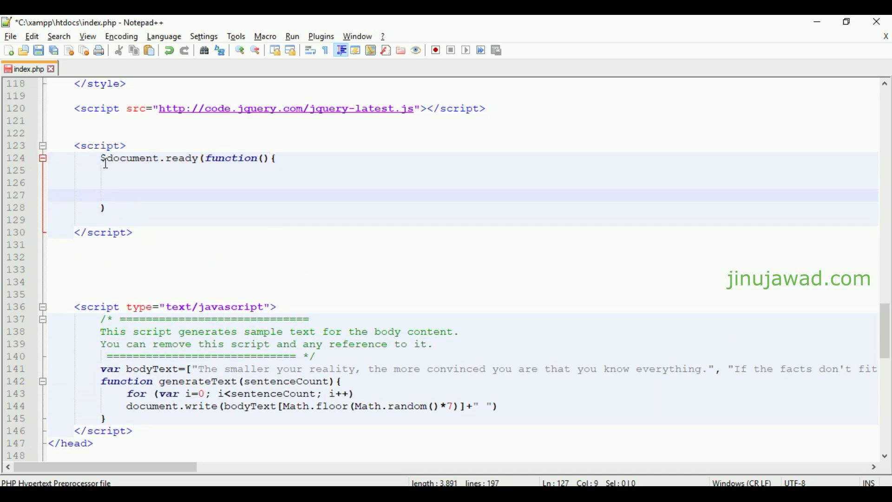
pyautogui.write('$() ;')
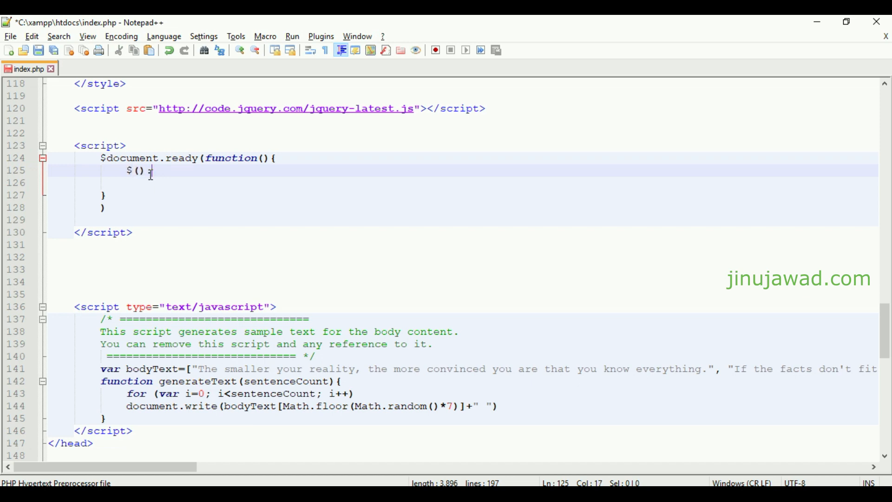
pyautogui.write("'#div_').load();")
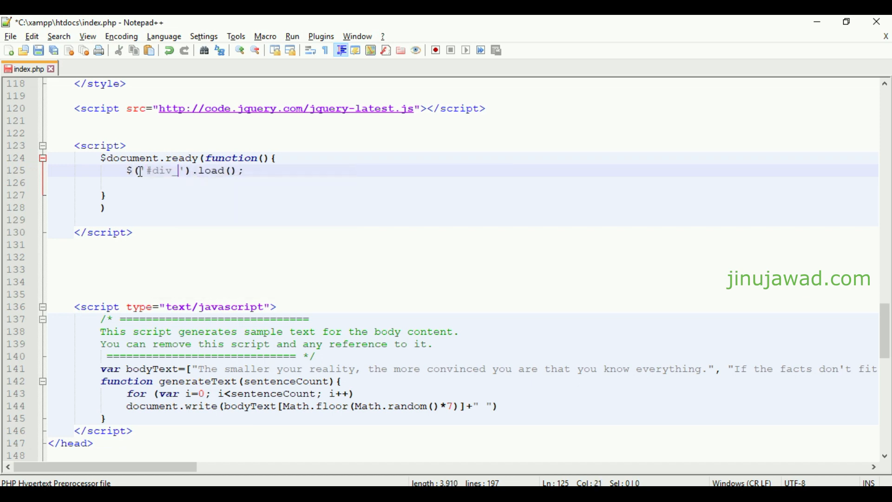
pyautogui.write('refresh')
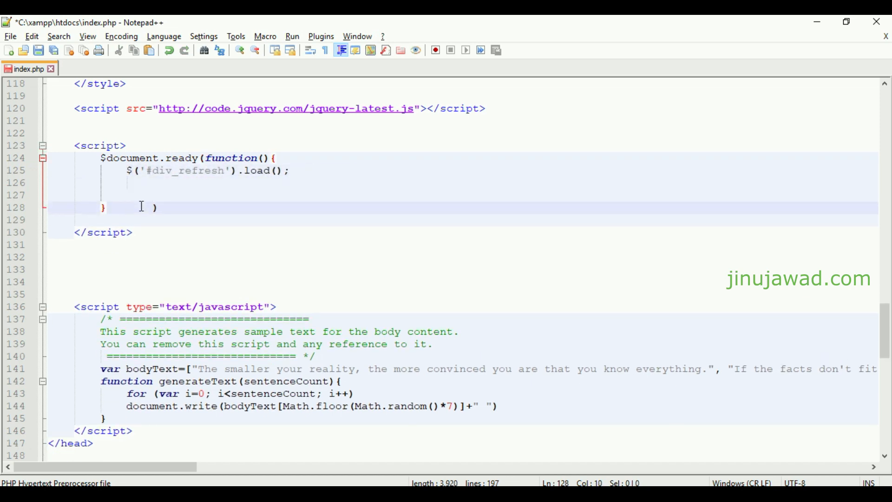
pyautogui.write('setInterval(')
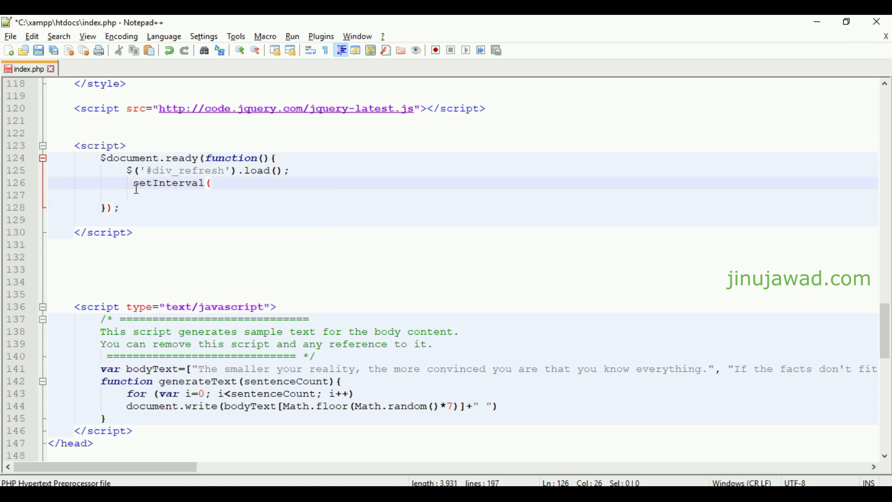
pyautogui.write('function(){});')
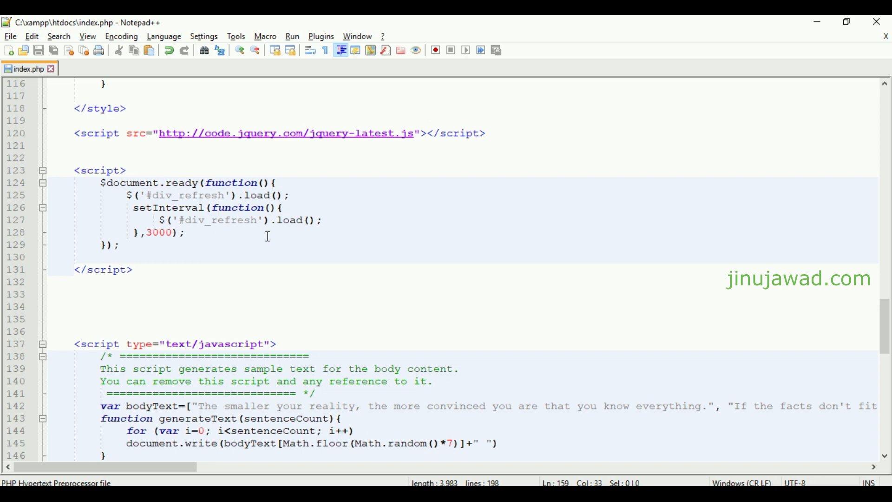
pyautogui.moveTo(380, 218)
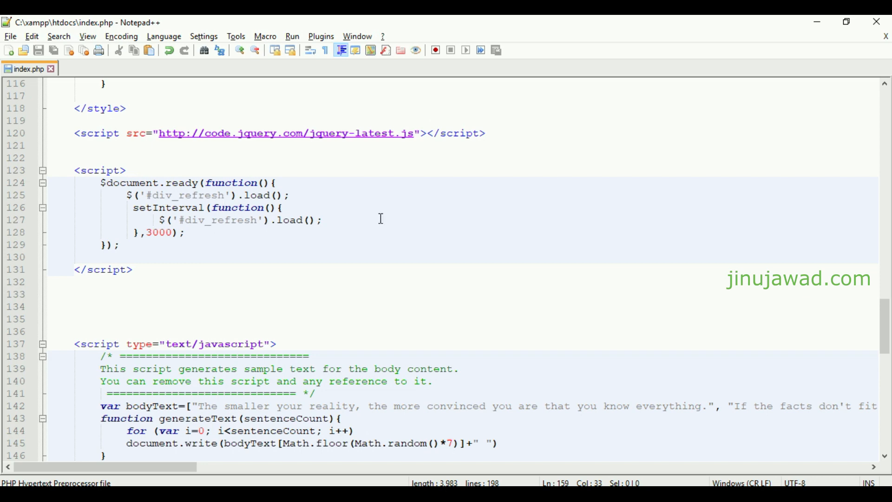
# Step: Scroll index.php down to the left nav's date('H:i:s') echo line
pyautogui.scroll(-3)
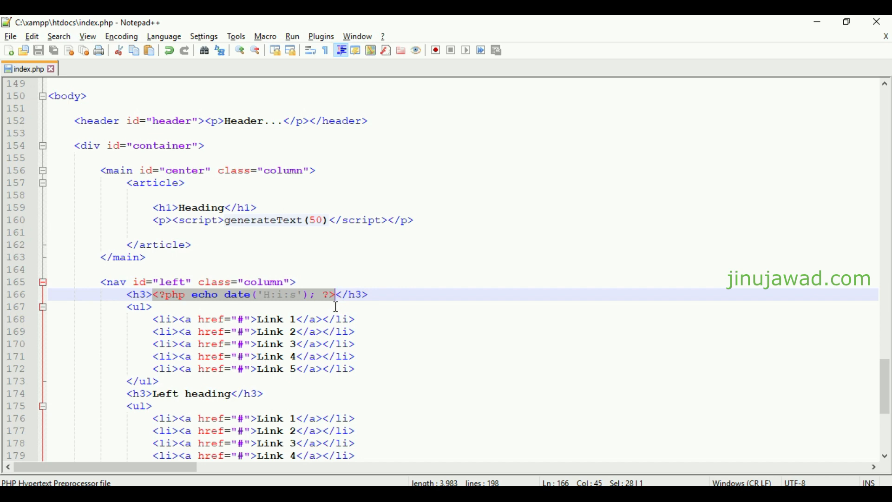
pyautogui.moveTo(283, 332)
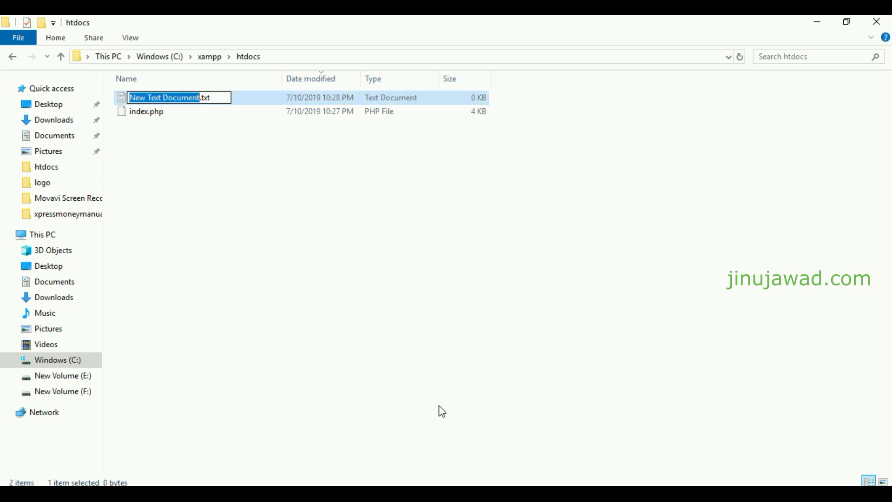
# Step: Rename New Text Document.txt to load.php, accept the extension change, and open it
pyautogui.write('load.php')
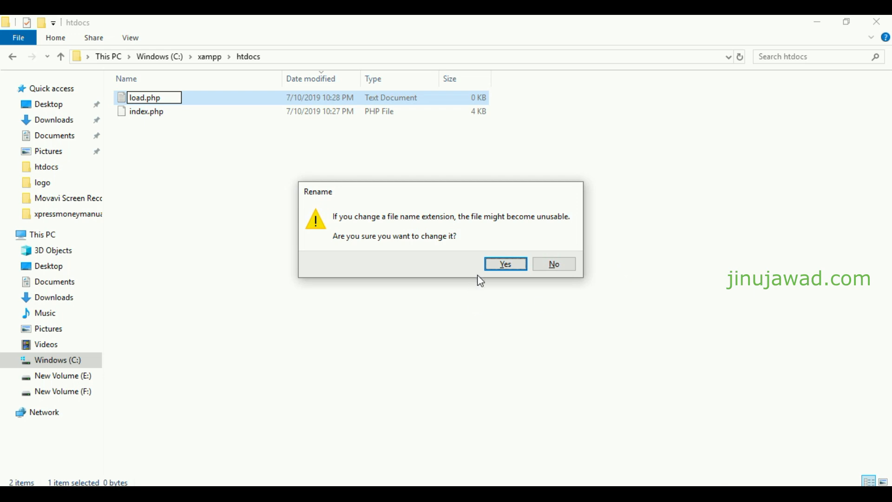
pyautogui.click(504, 263)
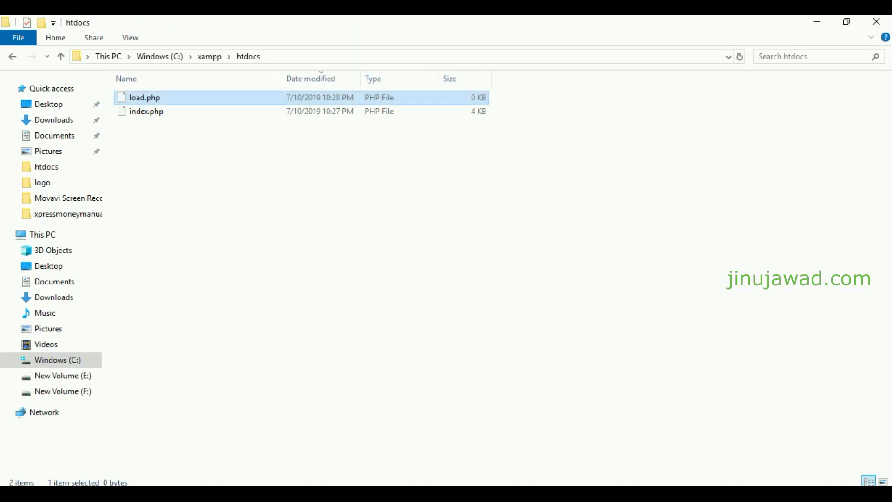
pyautogui.doubleClick(145, 97)
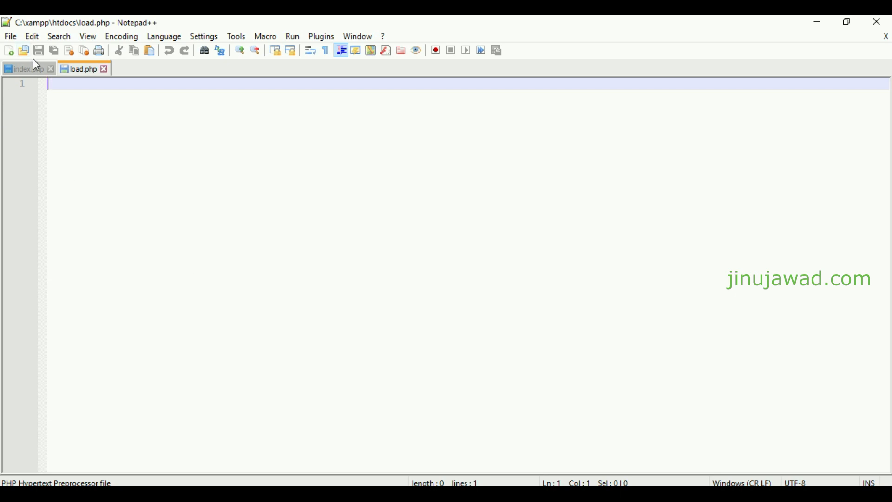
# Step: In index.php, replace the left heading's PHP time code with an empty <div></div>
pyautogui.click(24, 69)
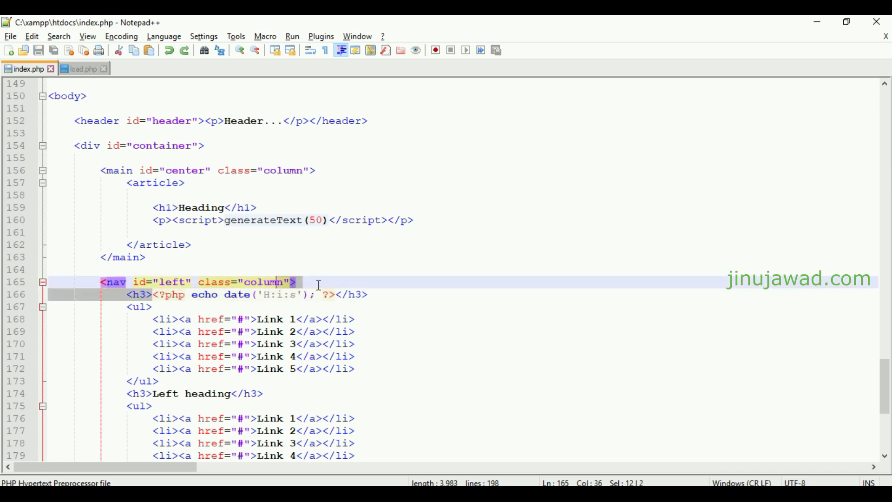
pyautogui.click(82, 68)
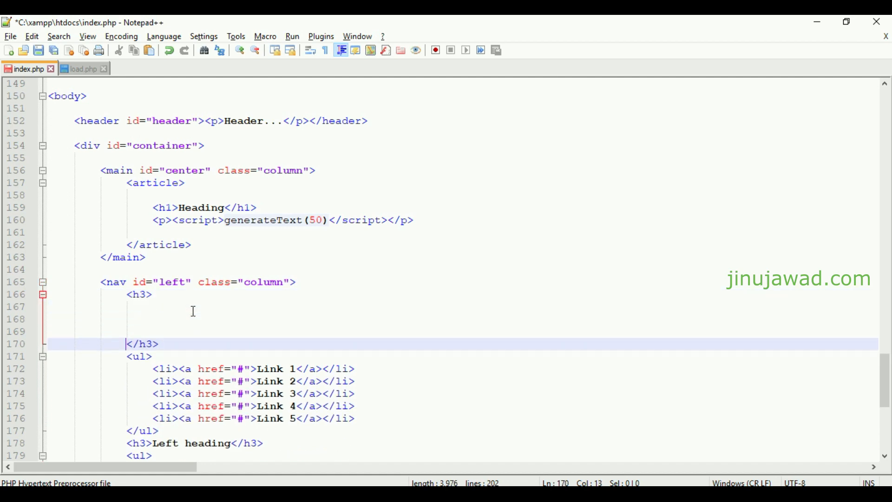
pyautogui.write('<')
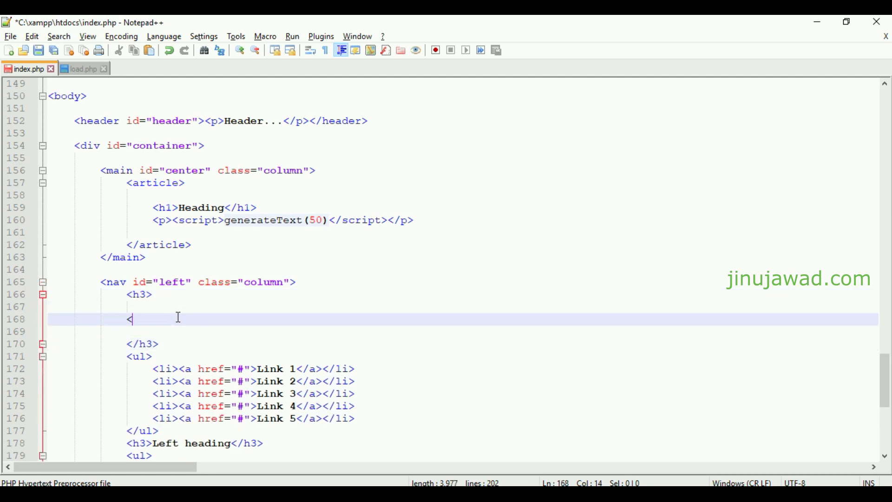
pyautogui.write('div></')
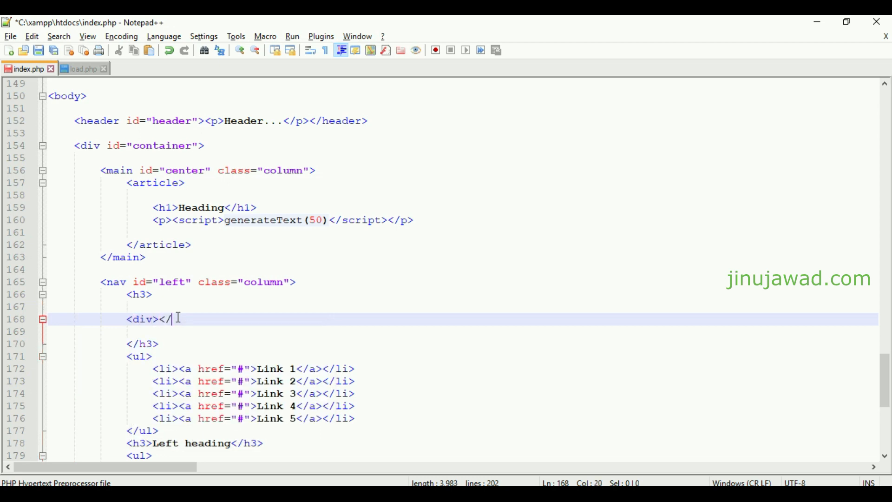
pyautogui.write('div>')
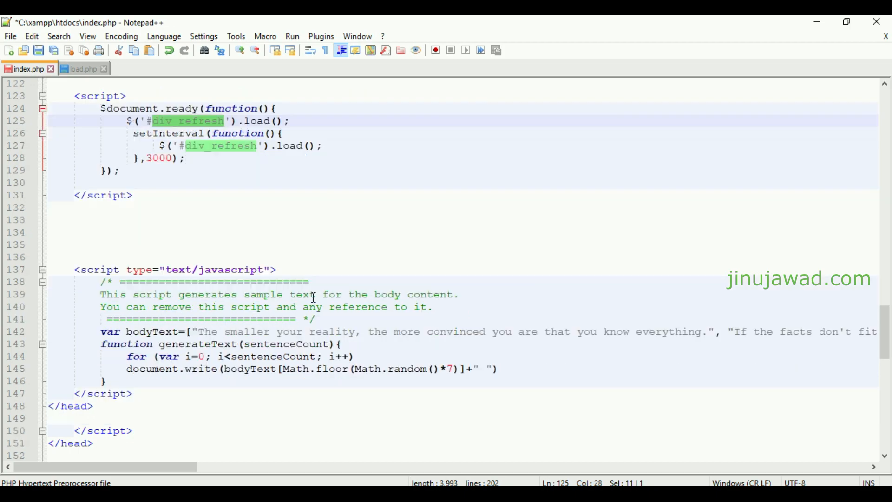
# Step: Enter load.php as the URL in both div_refresh .load() calls
pyautogui.scroll(-3)
pyautogui.write('"')
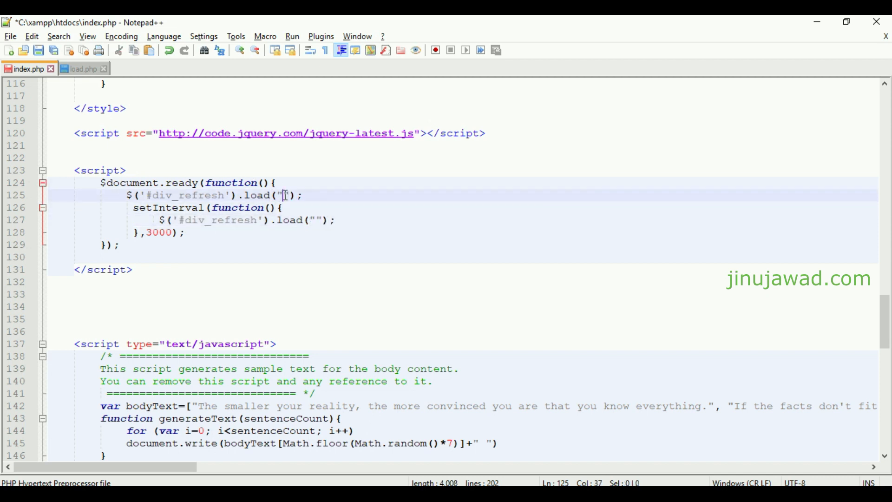
pyautogui.write('l')
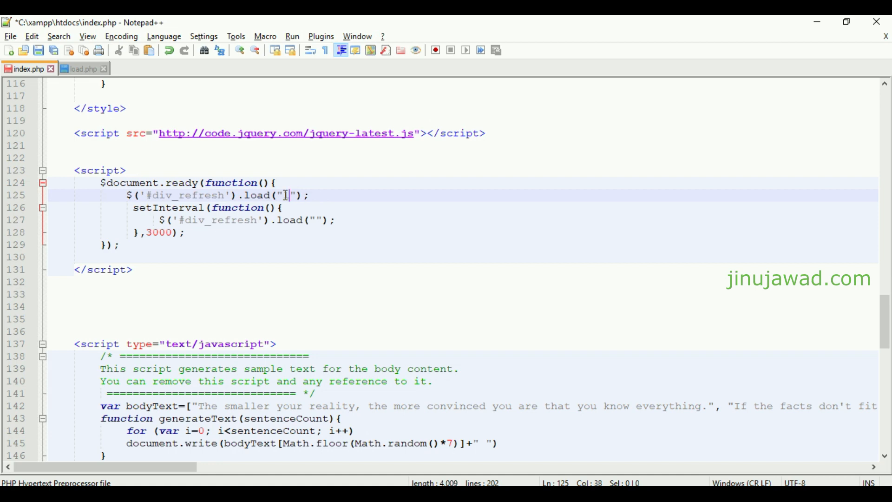
pyautogui.write('load.php')
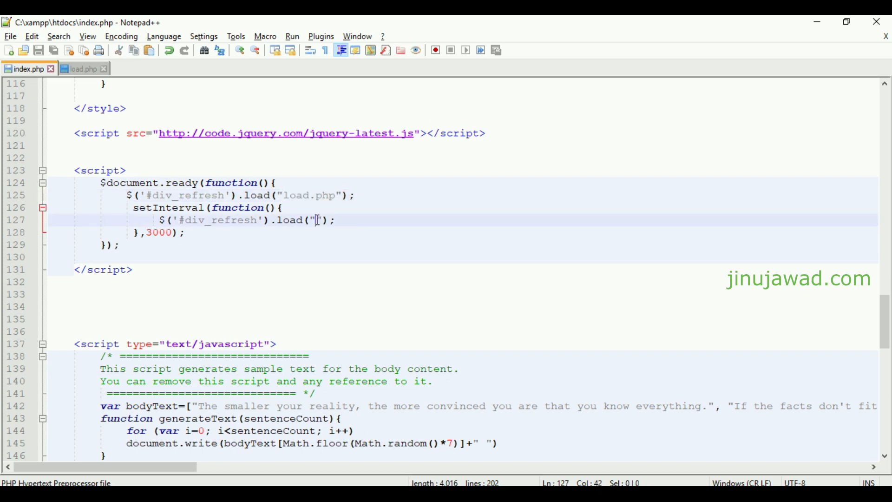
pyautogui.write('load.php')
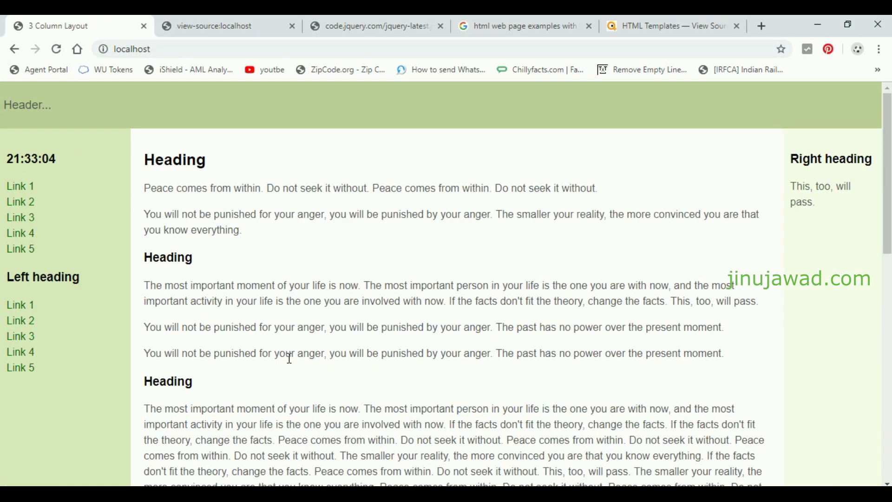
pyautogui.moveTo(380, 322)
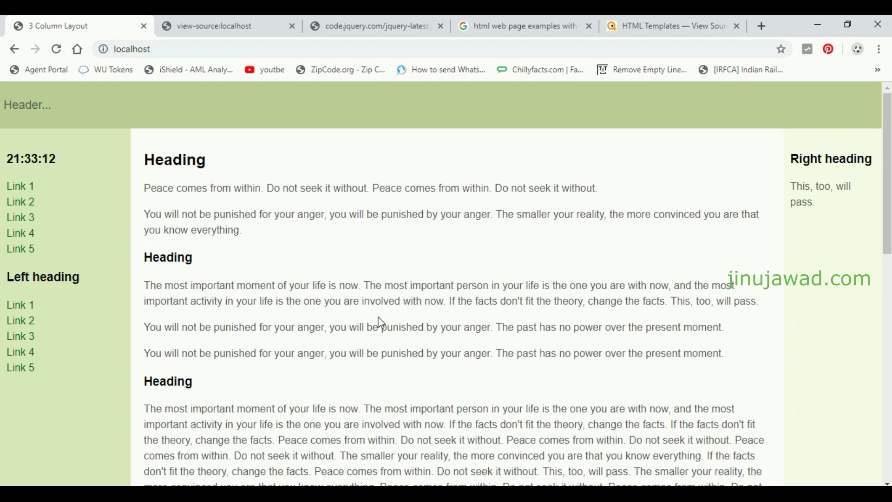
pyautogui.moveTo(112, 21)
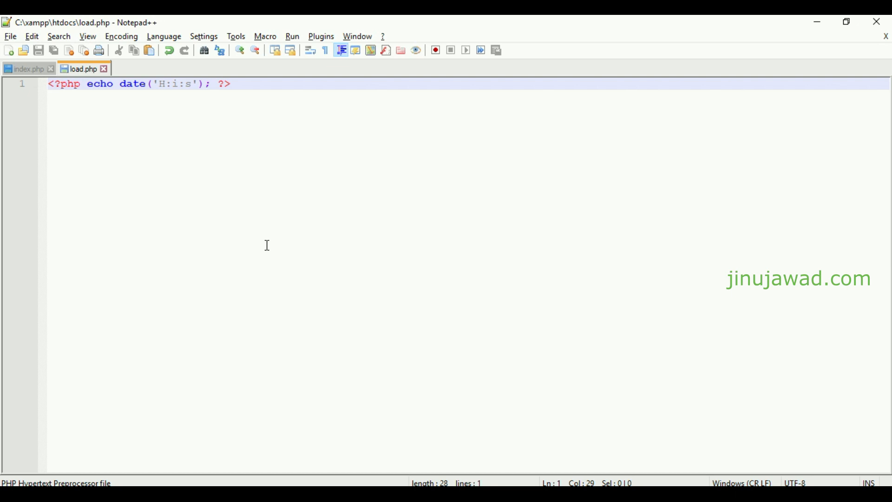
# Step: Return to the localhost page and watch the left heading time update automatically
pyautogui.click(230, 84)
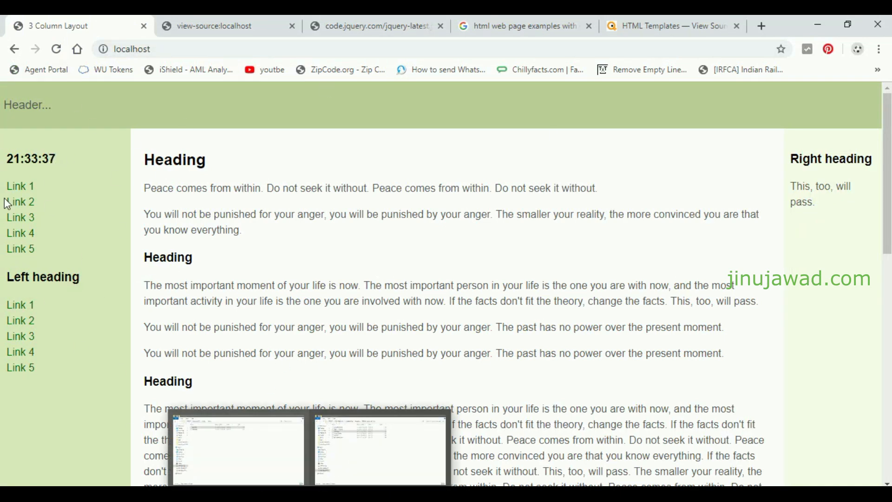
# Step: Paste the ready-made index1.php into htdocs and open it in Notepad++
pyautogui.scroll(-3)
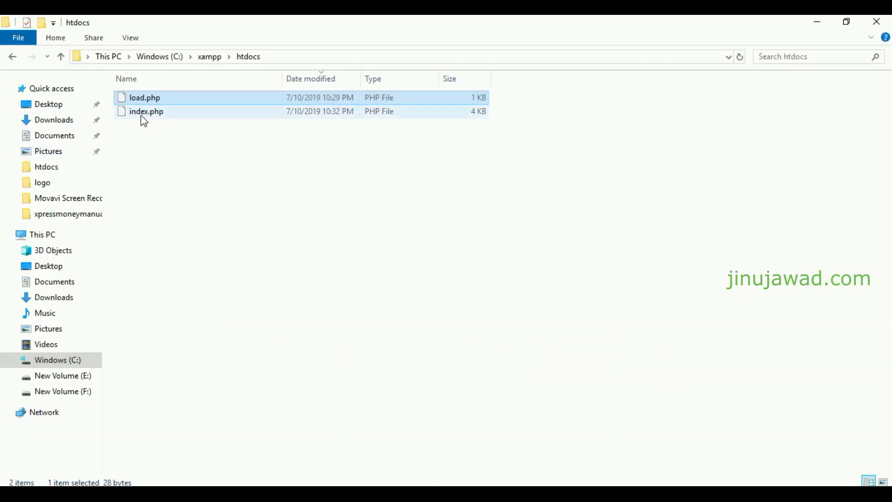
pyautogui.rightClick(153, 117)
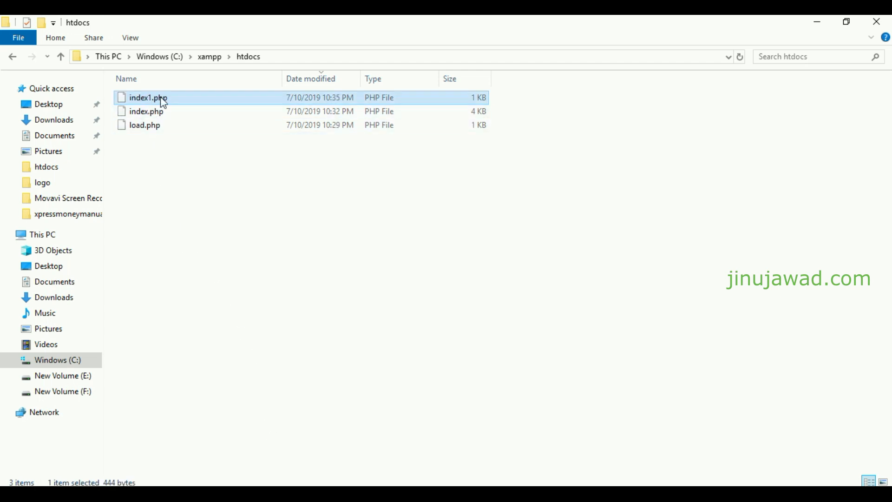
pyautogui.doubleClick(147, 97)
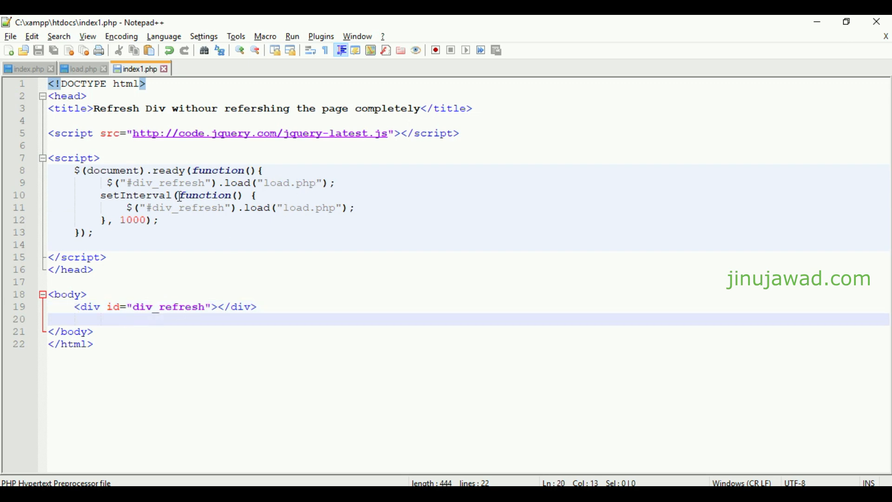
pyautogui.doubleClick(289, 182)
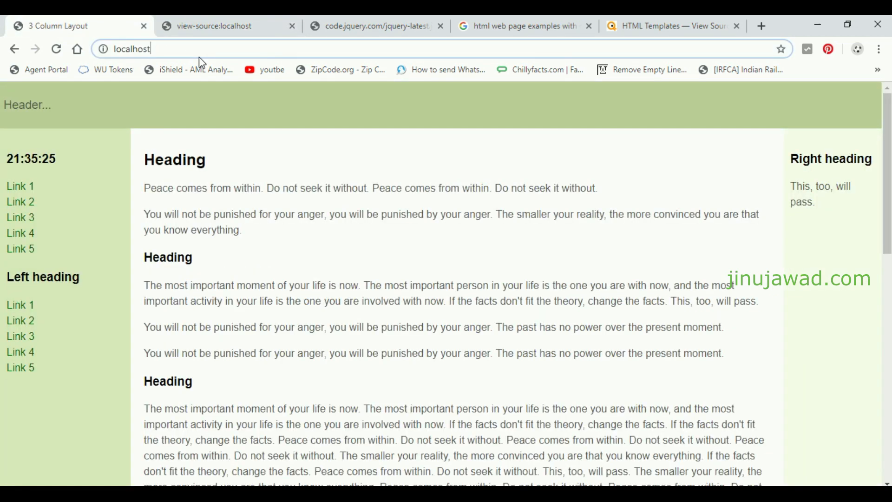
pyautogui.click(148, 48)
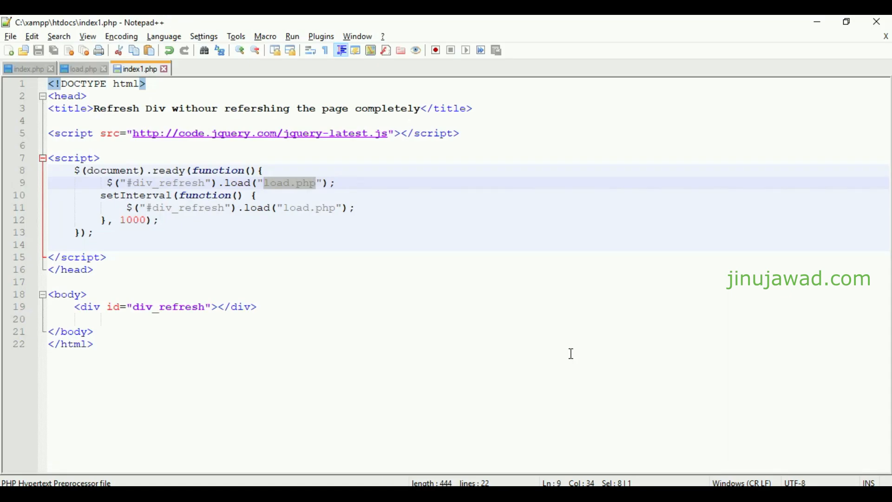
pyautogui.click(262, 182)
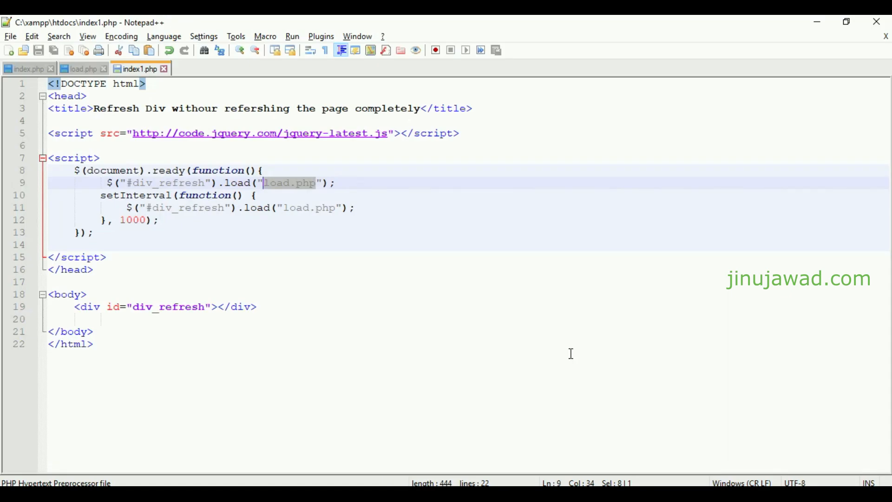